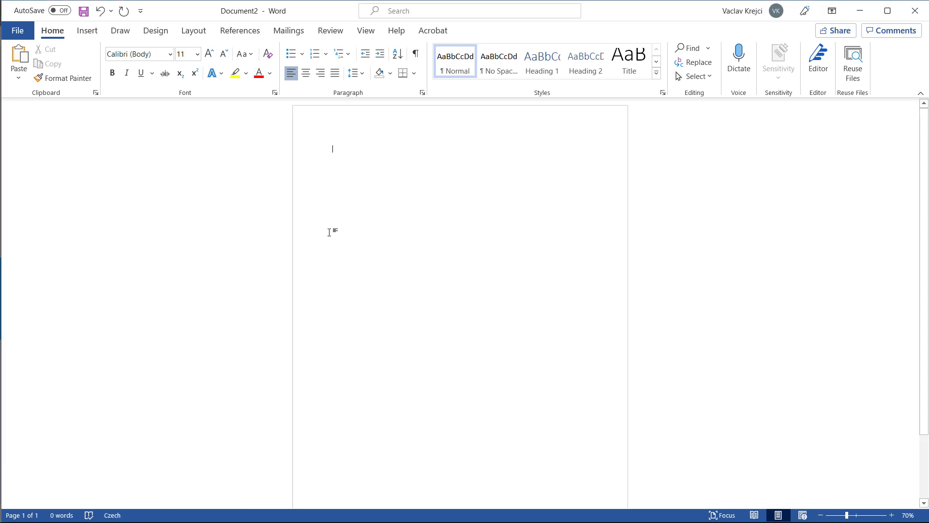
pyautogui.moveTo(419, 164)
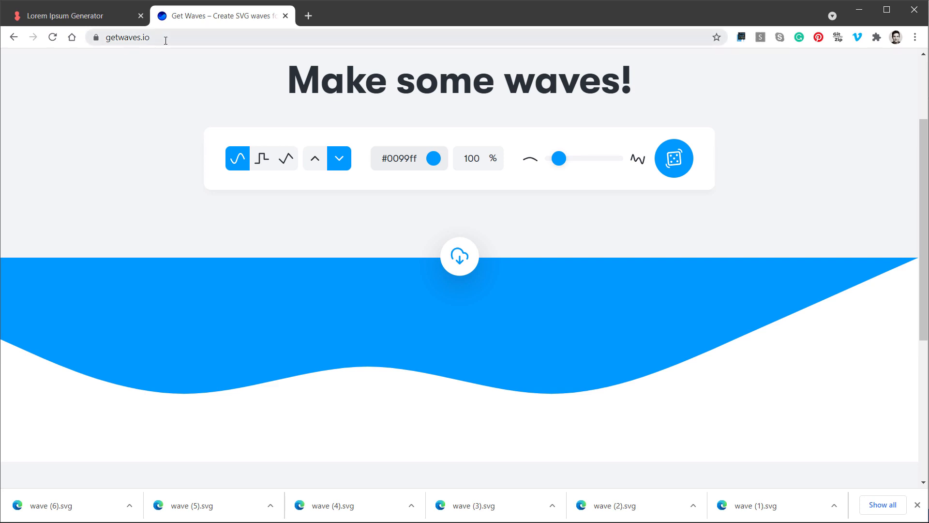
pyautogui.moveTo(149, 122)
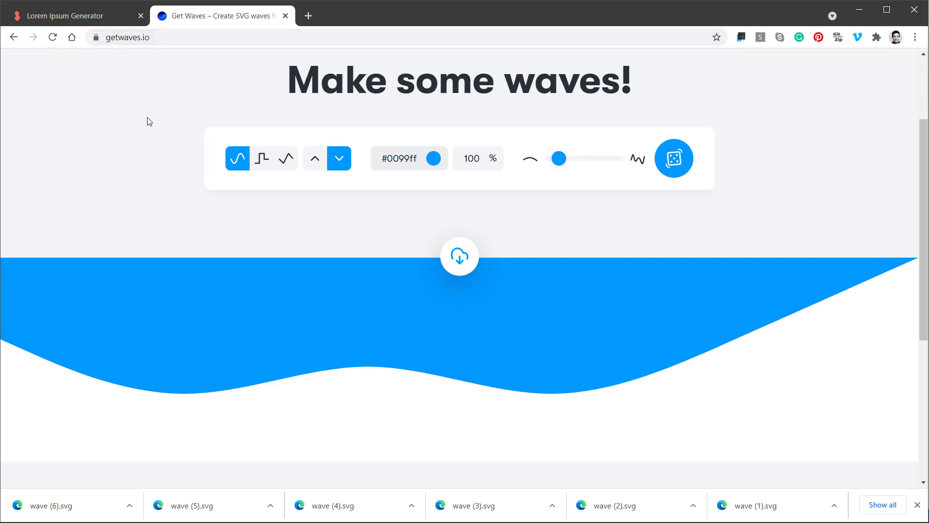
pyautogui.moveTo(149, 132)
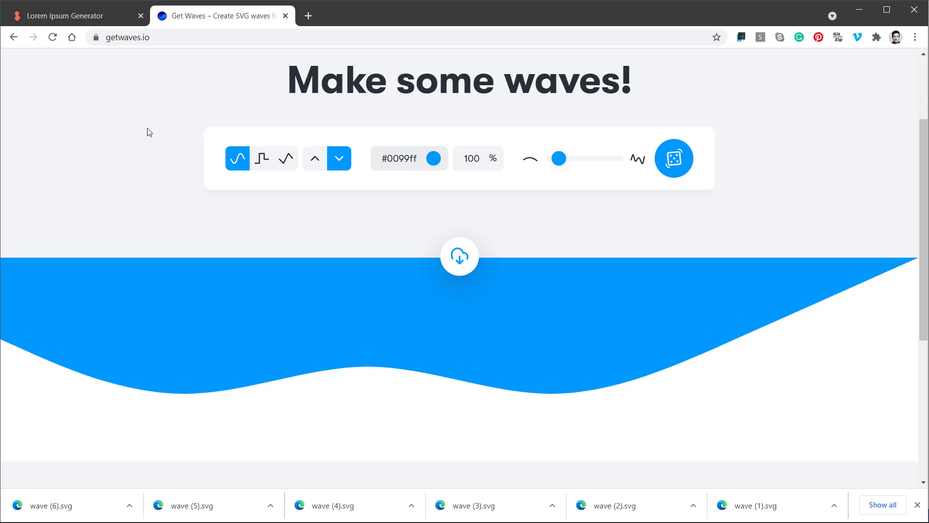
# Step: Try stepped and smooth wave types, adjust complexity, and flip the wave to hang from the top
pyautogui.click(262, 158)
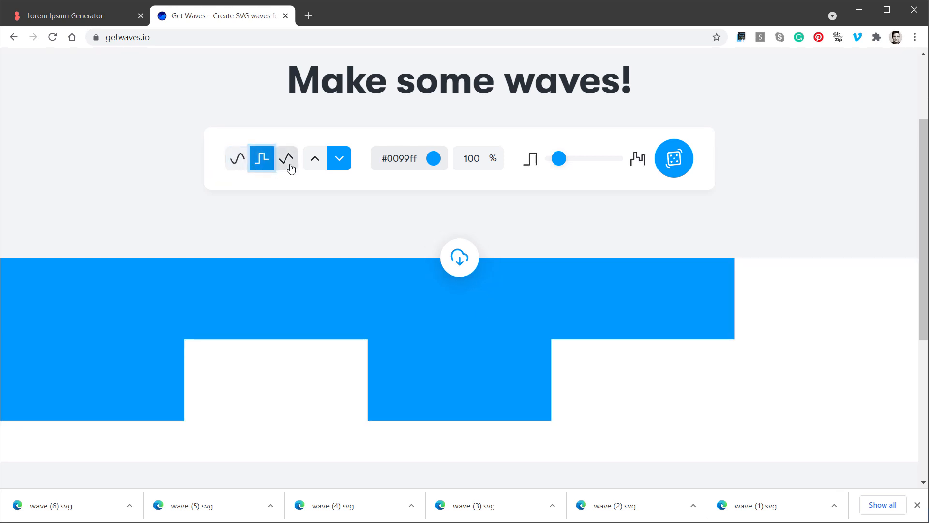
pyautogui.click(237, 158)
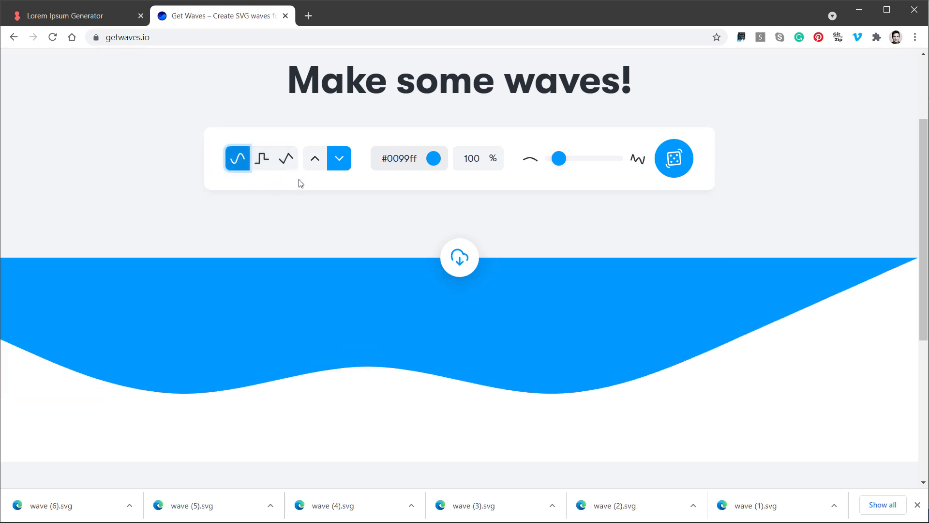
pyautogui.click(409, 158)
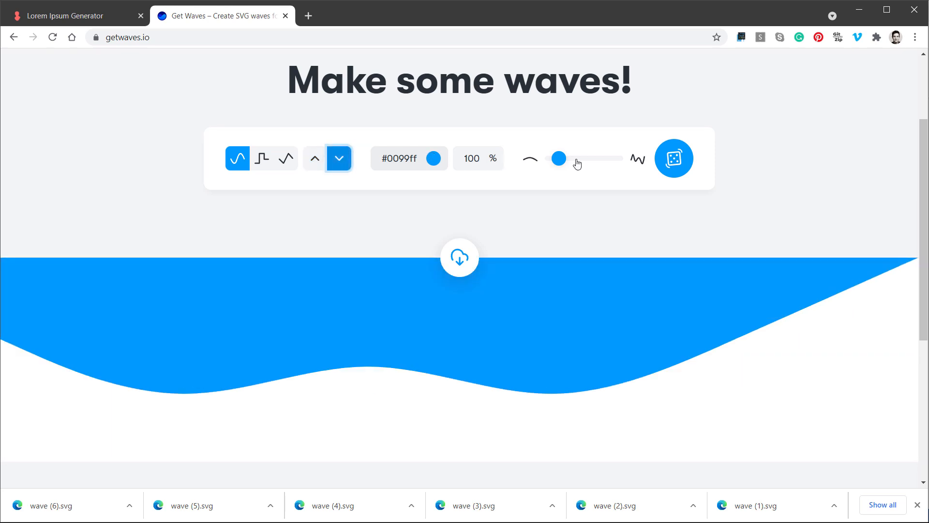
pyautogui.moveTo(557, 158); pyautogui.dragTo(562, 159)
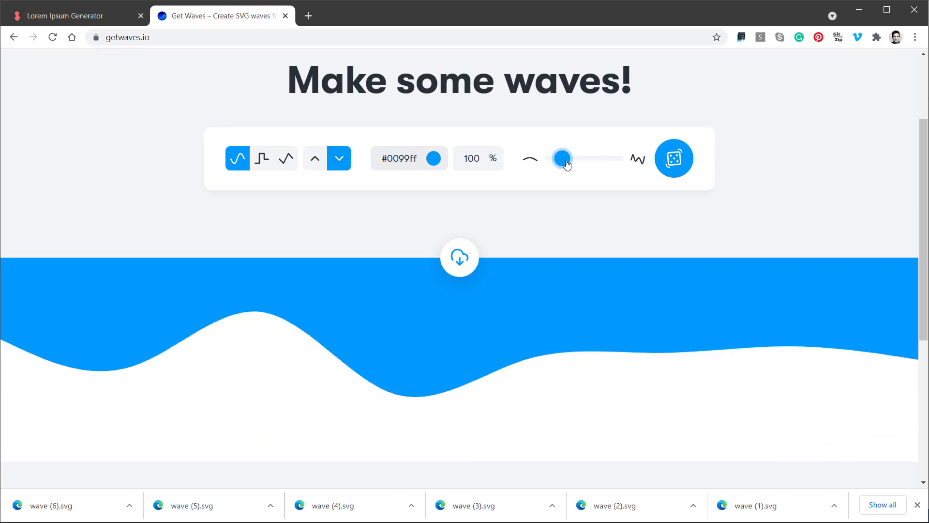
pyautogui.moveTo(561, 158); pyautogui.dragTo(566, 158)
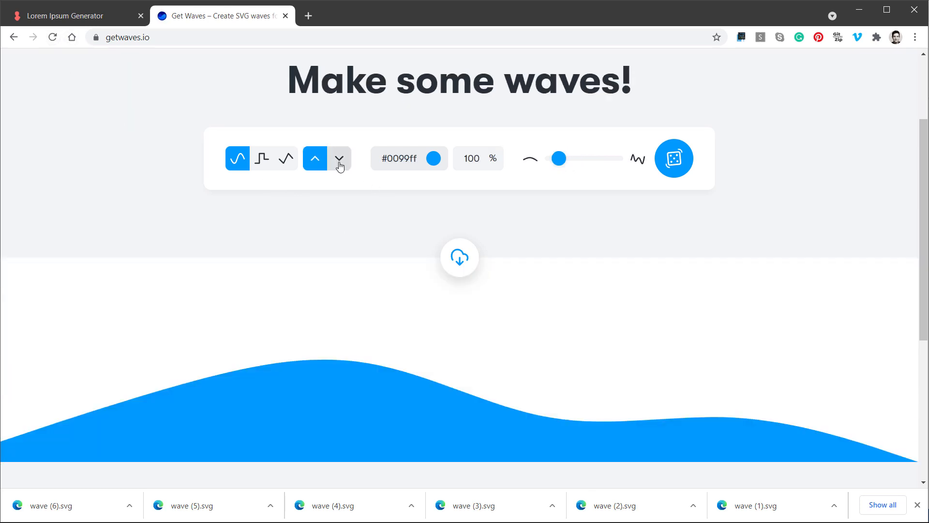
pyautogui.click(340, 158)
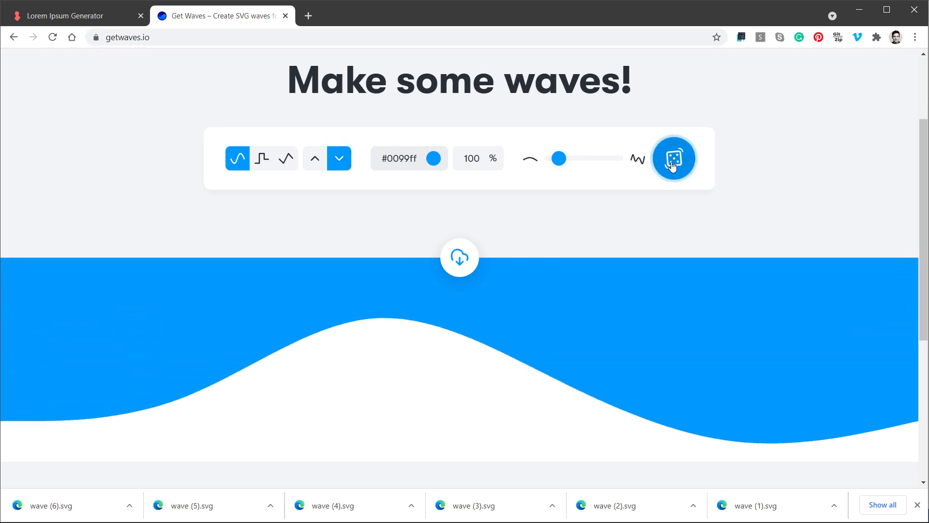
# Step: Randomize the wave repeatedly and download several designs as SVG files
pyautogui.click(674, 158)
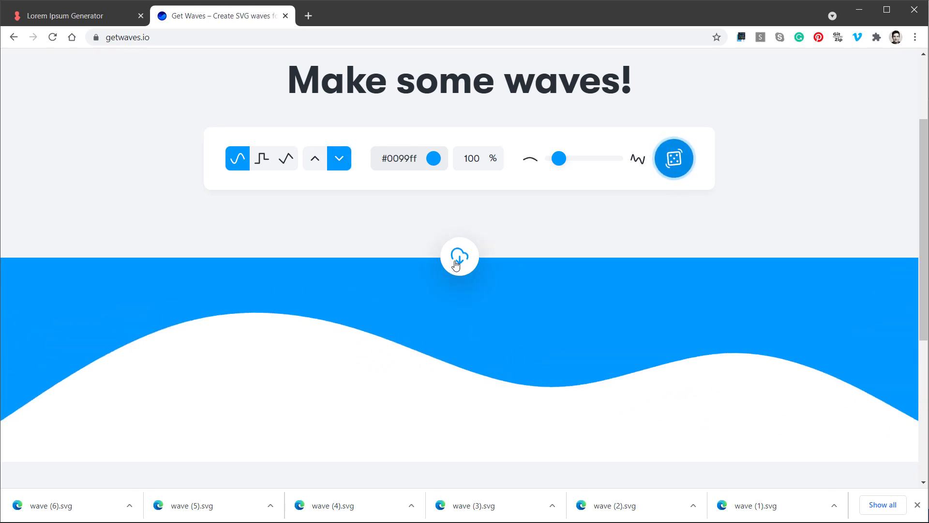
pyautogui.click(458, 256)
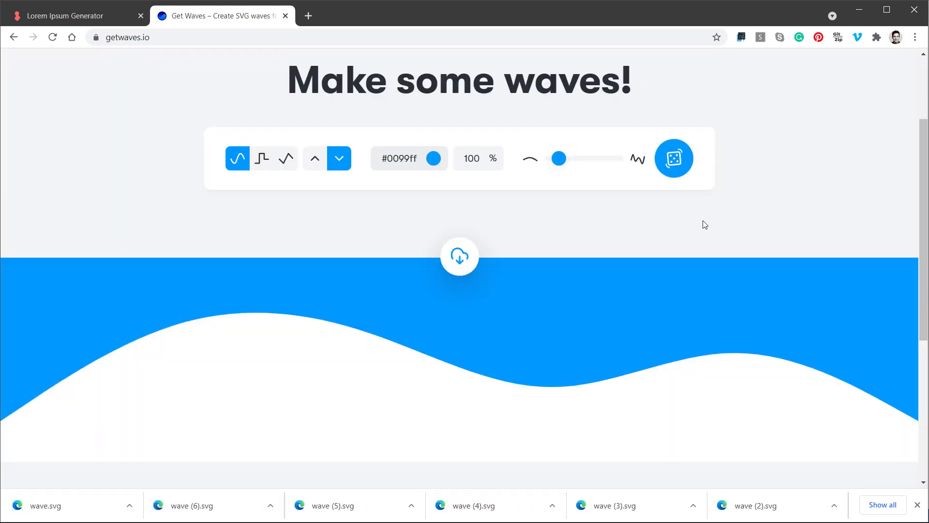
pyautogui.click(674, 158)
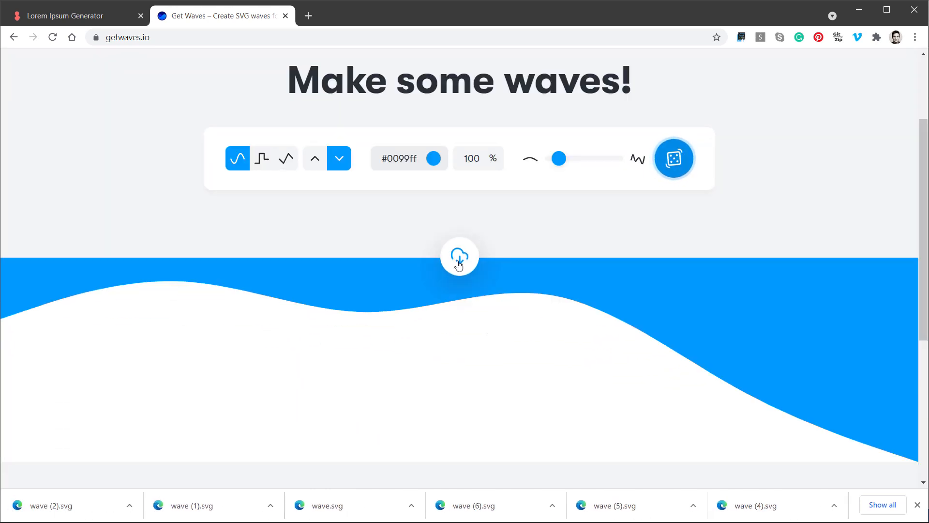
pyautogui.click(674, 159)
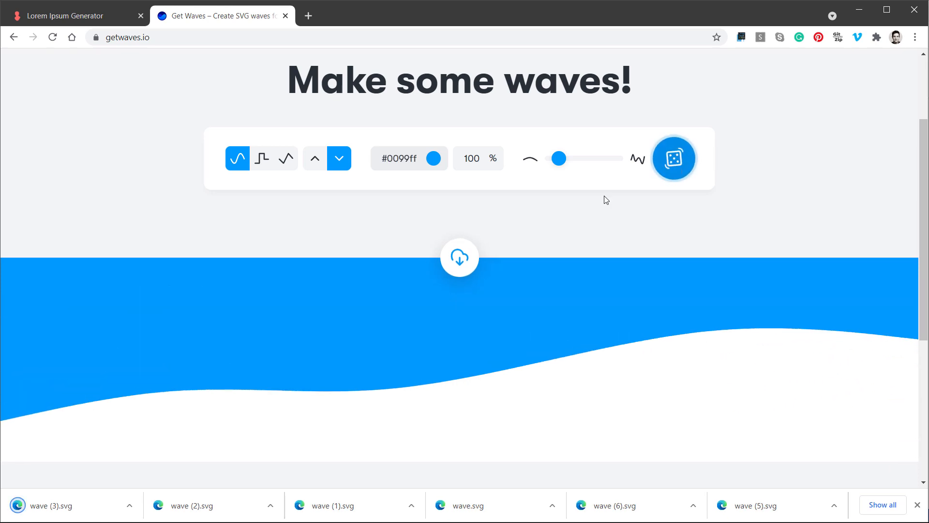
pyautogui.click(674, 158)
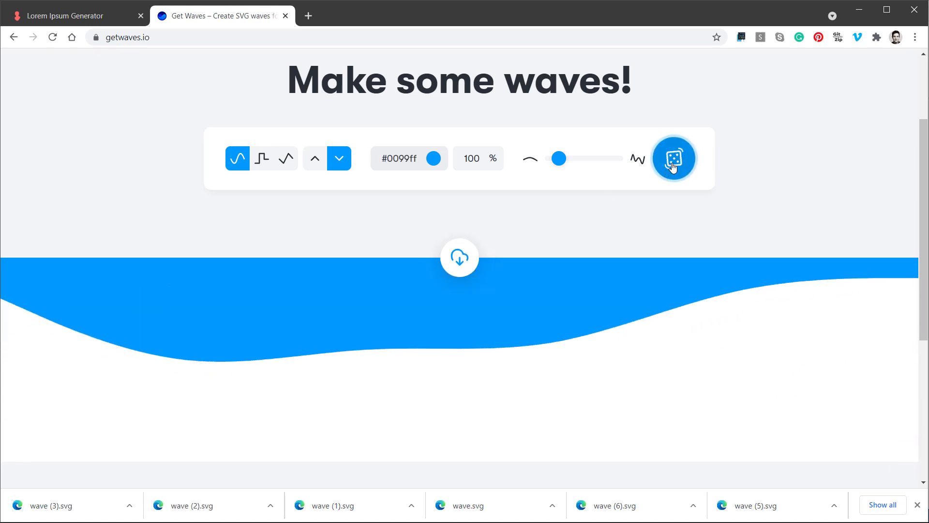
pyautogui.click(674, 158)
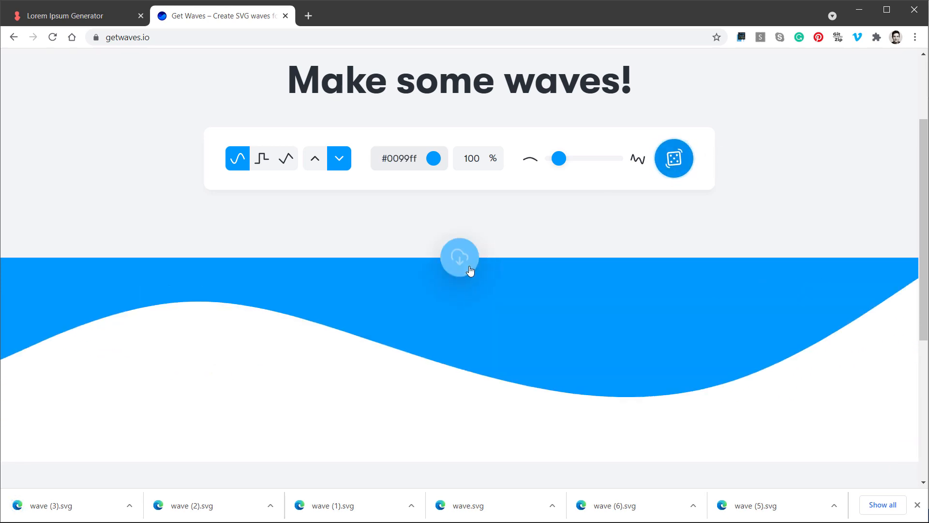
pyautogui.click(460, 257)
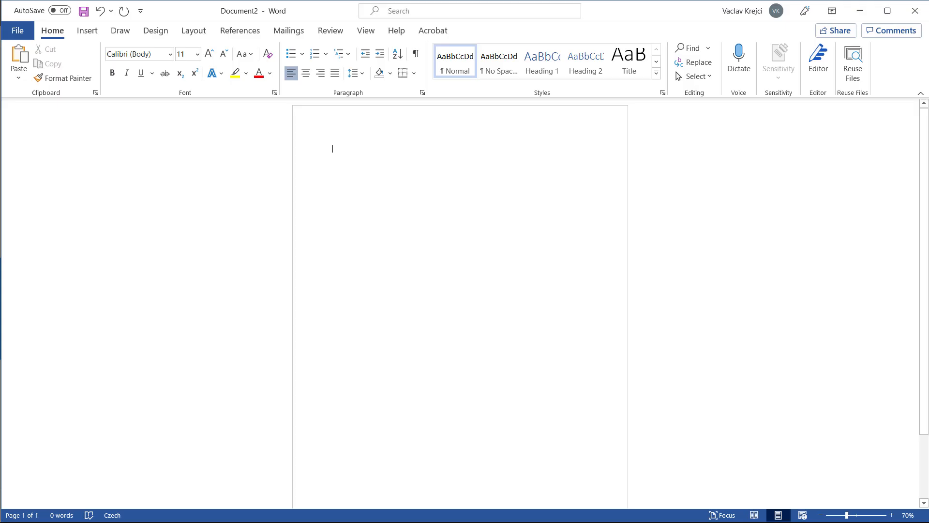
# Step: Insert the five downloaded wave SVGs via Pictures > This Device
pyautogui.click(124, 59)
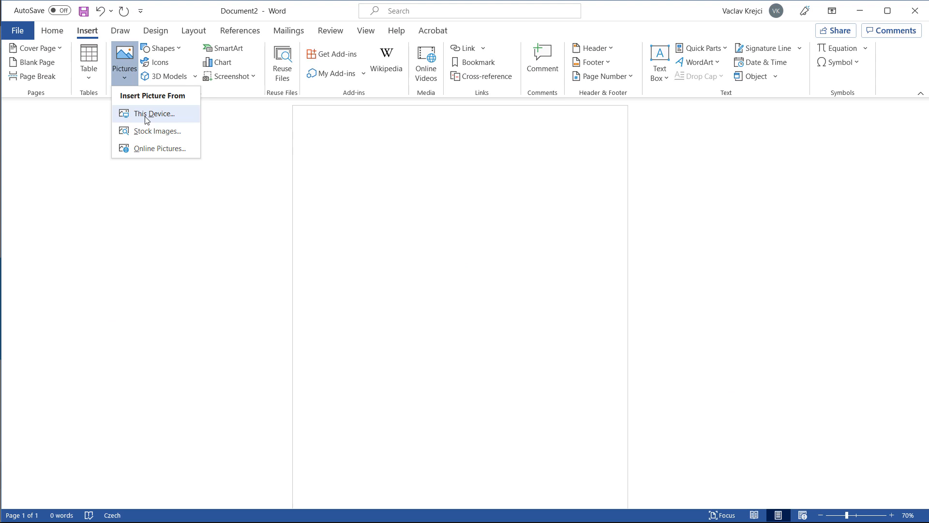
pyautogui.click(155, 113)
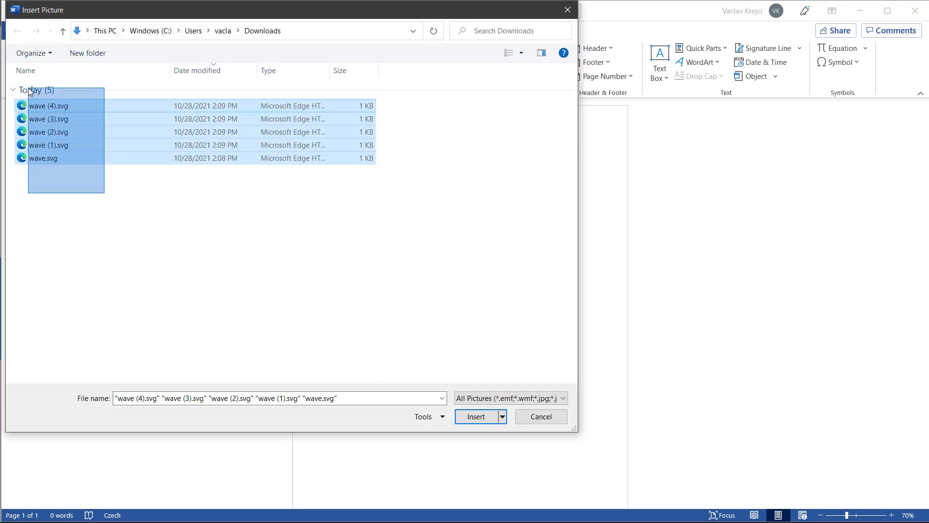
pyautogui.click(476, 416)
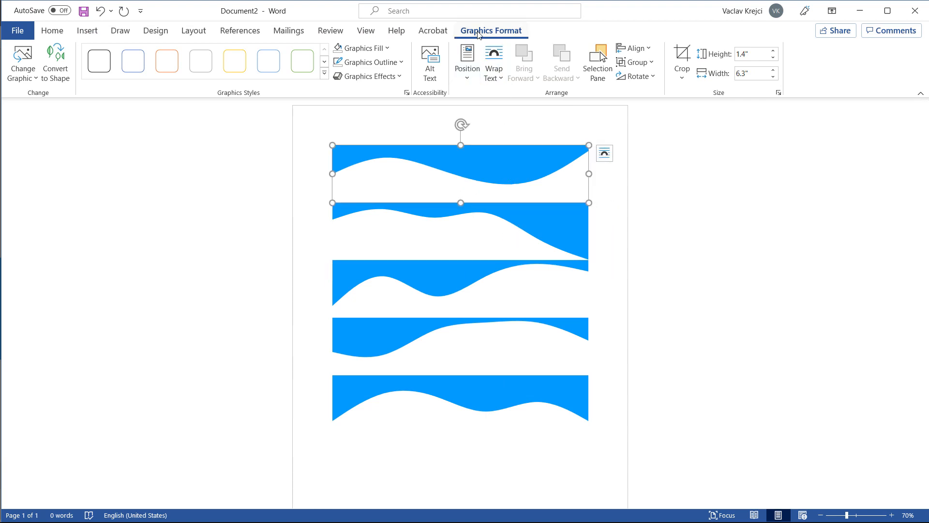
# Step: Open Format Graphic on the top wave and convert the graphics to shapes
pyautogui.rightClick(474, 161)
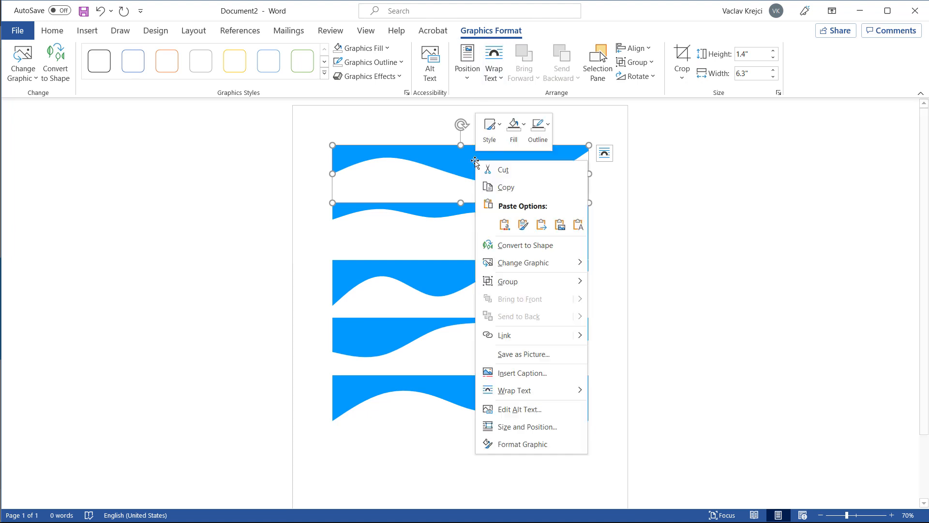
pyautogui.click(522, 443)
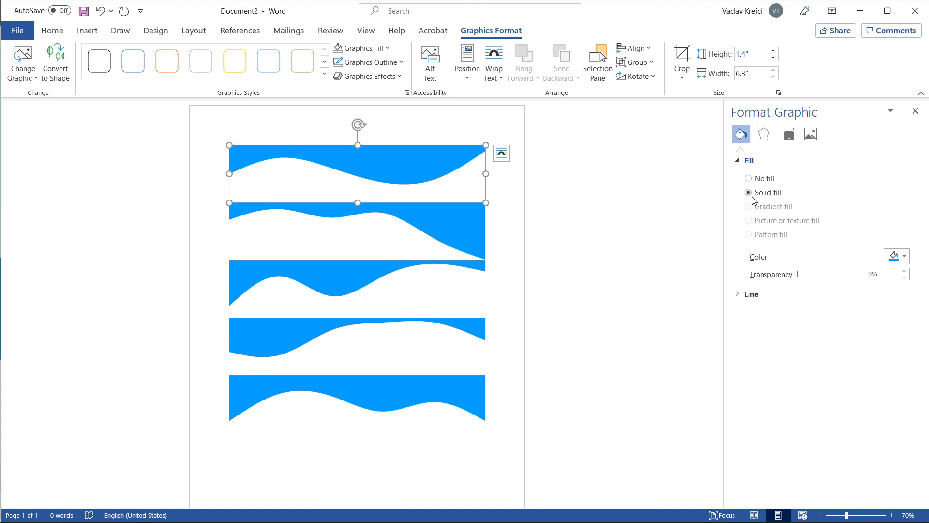
pyautogui.moveTo(56, 63)
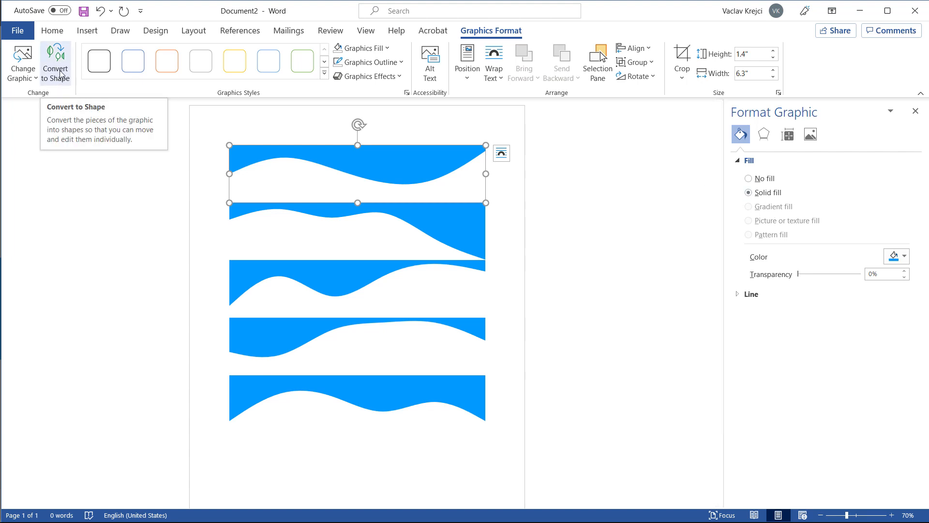
pyautogui.moveTo(496, 30)
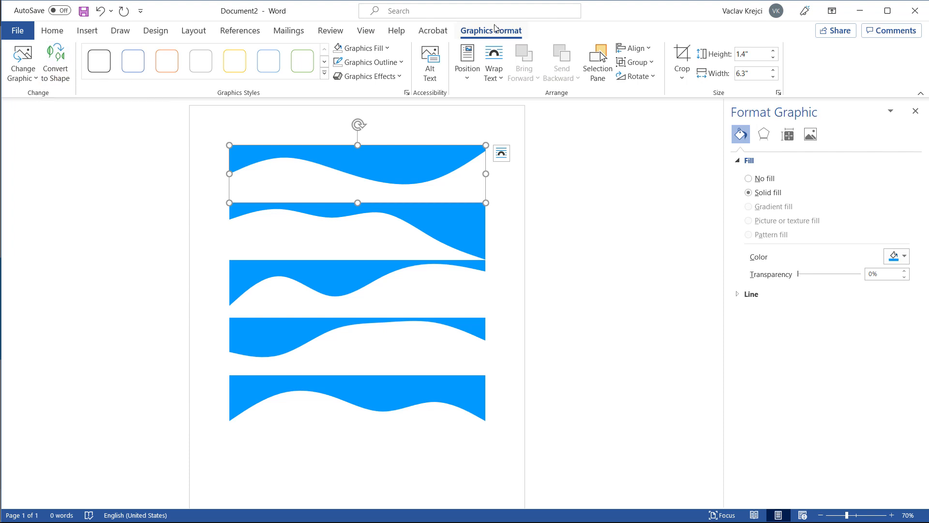
pyautogui.moveTo(55, 64)
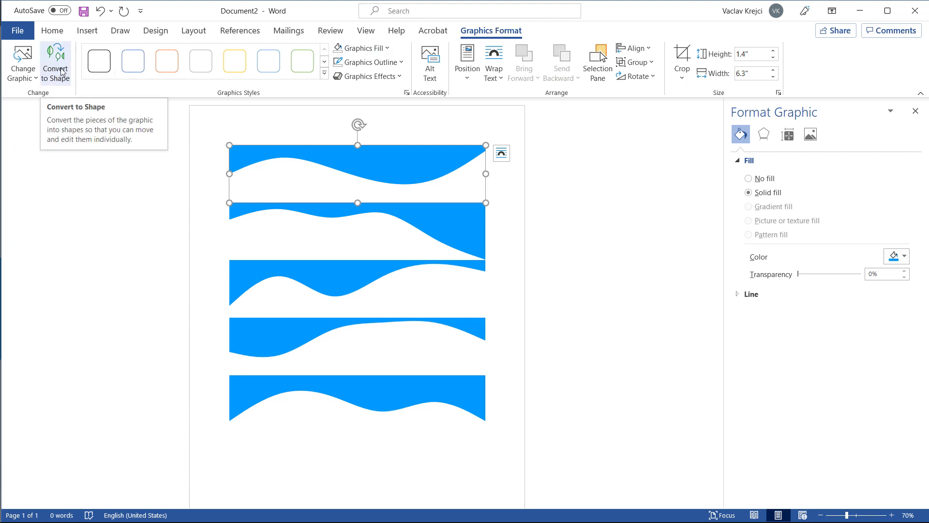
pyautogui.click(54, 61)
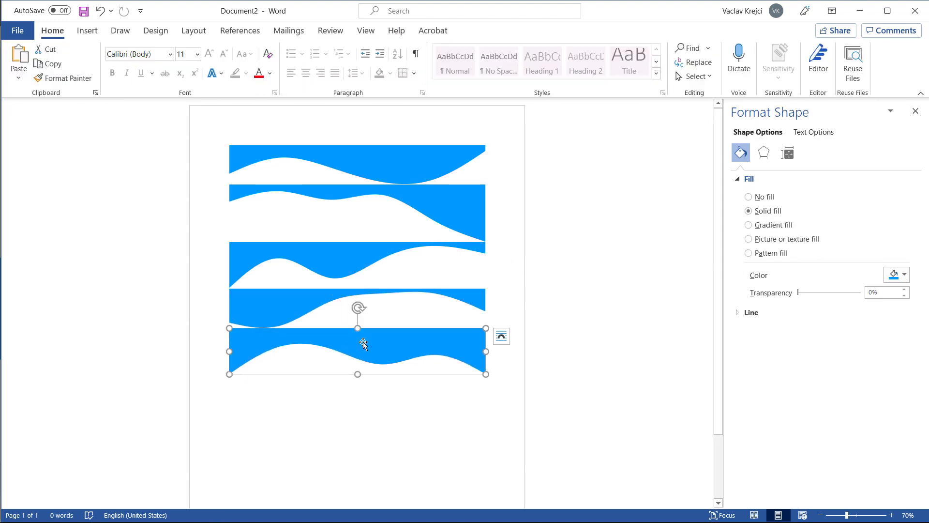
# Step: Set the bottom wave to In Front of Text, then start on the next wave
pyautogui.rightClick(363, 344)
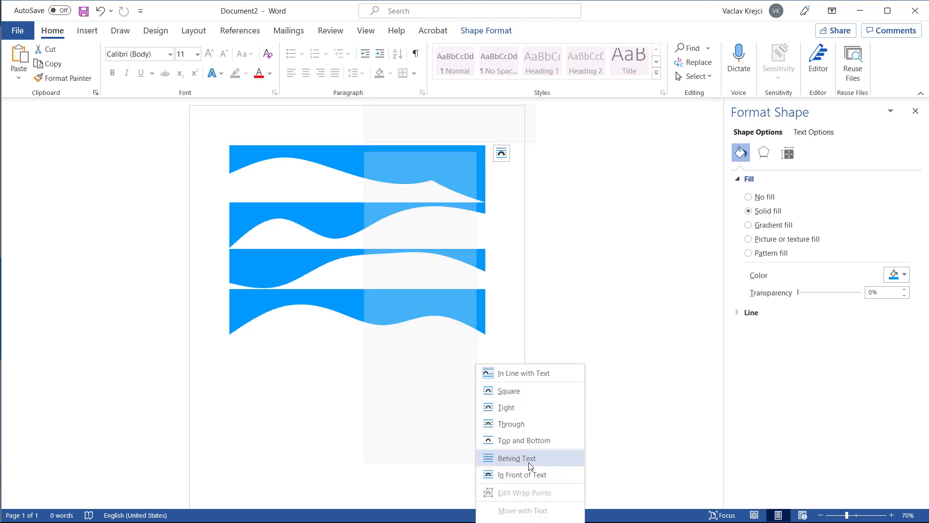
pyautogui.moveTo(524, 474)
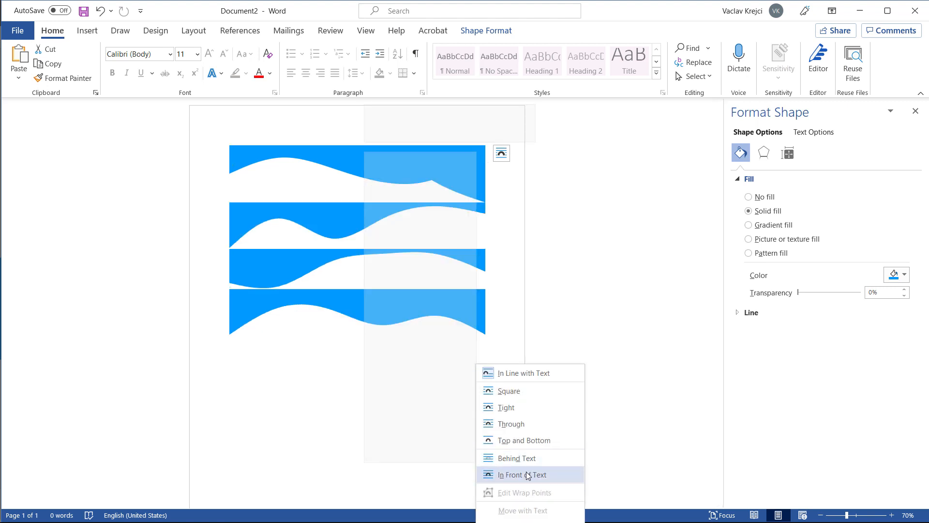
pyautogui.click(519, 474)
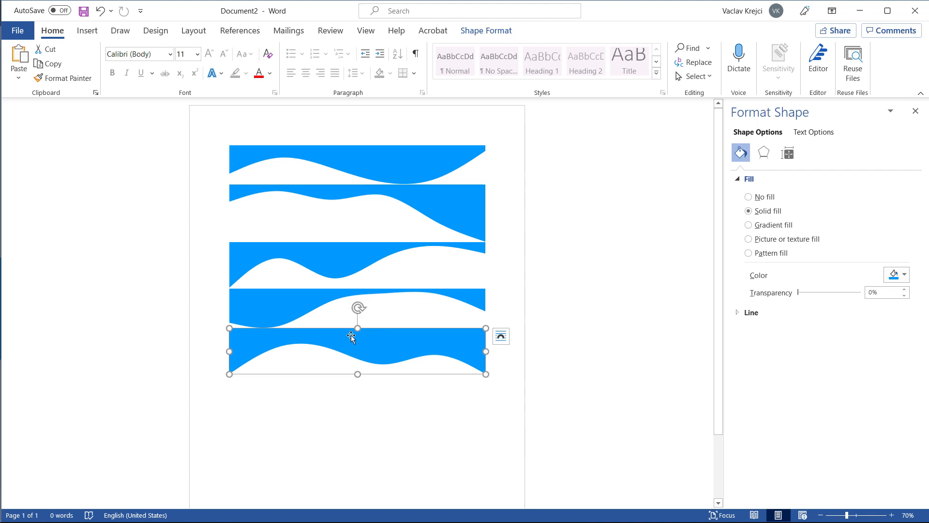
pyautogui.rightClick(352, 338)
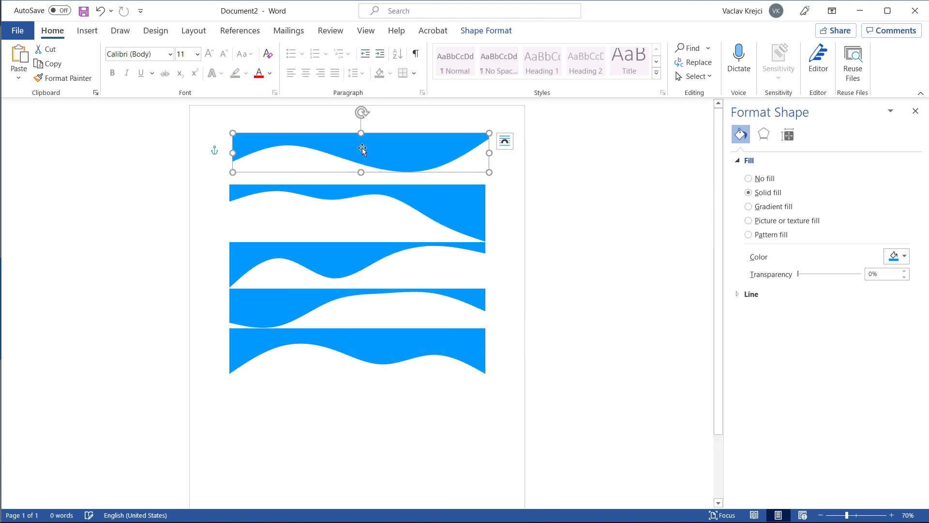
pyautogui.moveTo(432, 211)
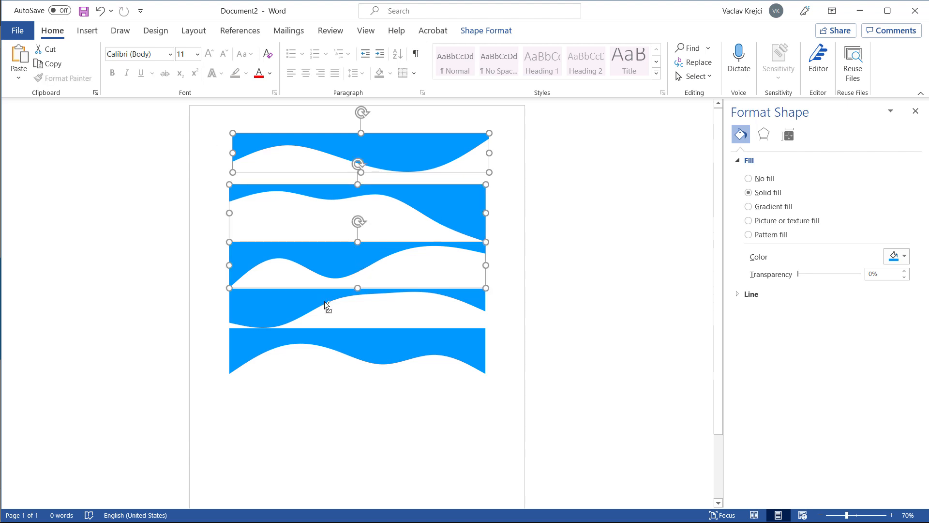
# Step: Select all five waves and apply Align Top to stack them
pyautogui.click(326, 306)
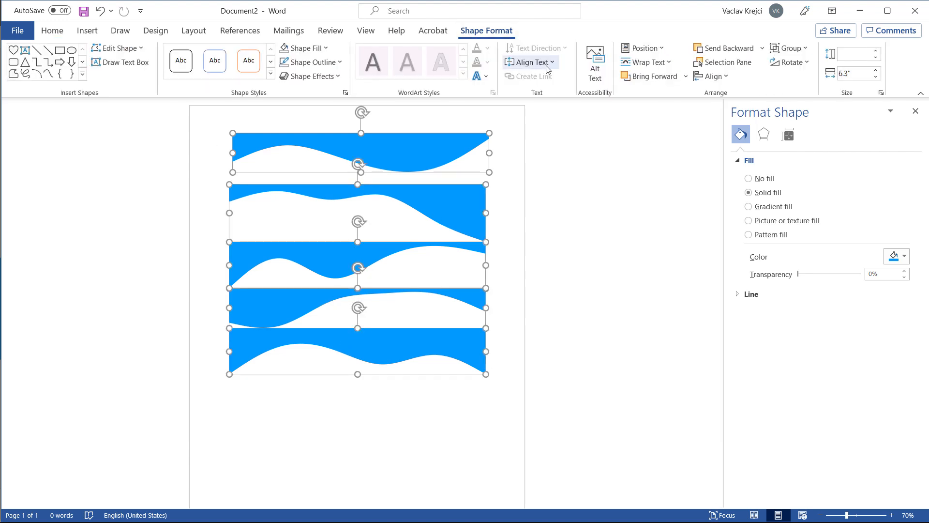
pyautogui.click(711, 76)
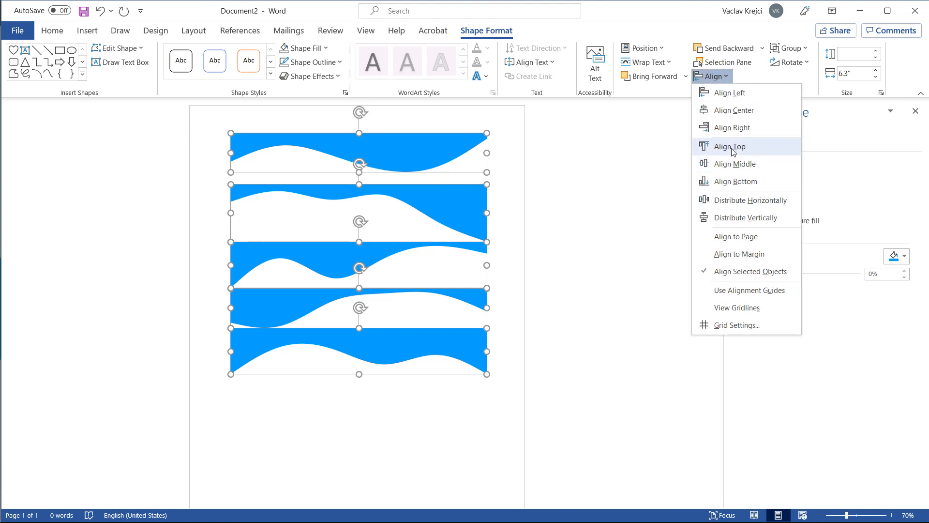
pyautogui.click(728, 146)
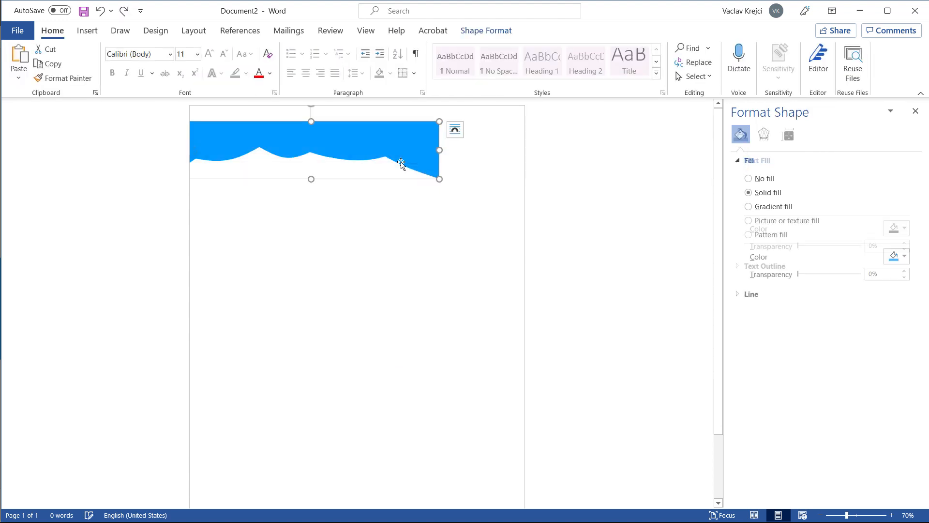
# Step: Open the Selection Pane from Home > Select to list Graphic 26–30
pyautogui.click(692, 76)
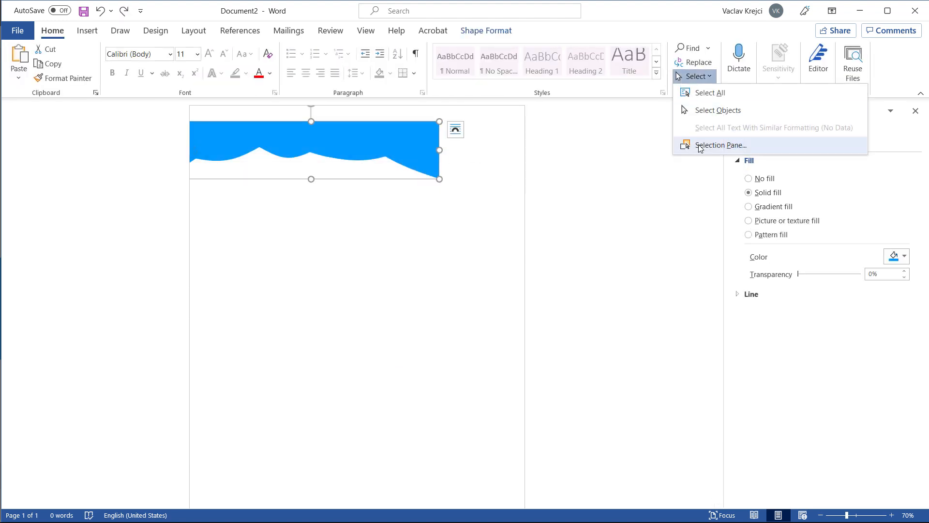
pyautogui.click(721, 144)
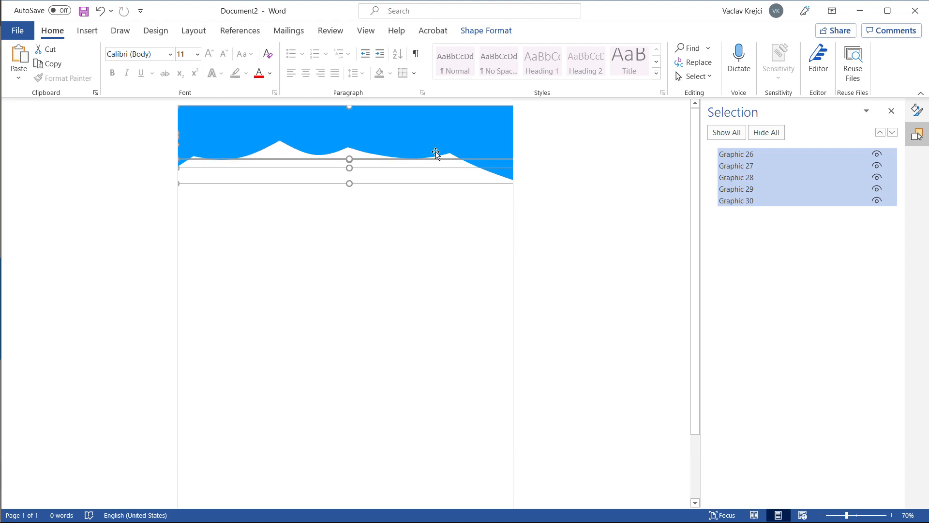
pyautogui.moveTo(534, 161)
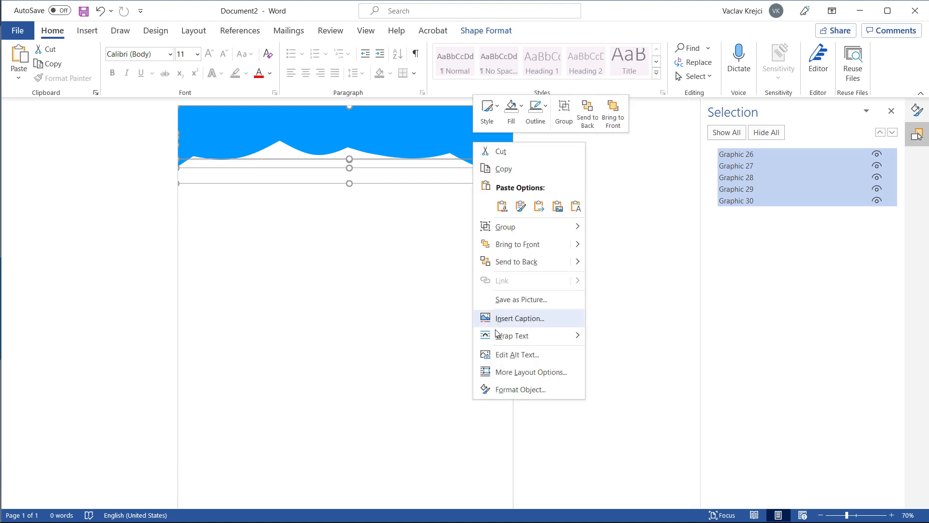
# Step: Set the wave shapes' fill transparency to 76% in Format Object
pyautogui.click(520, 390)
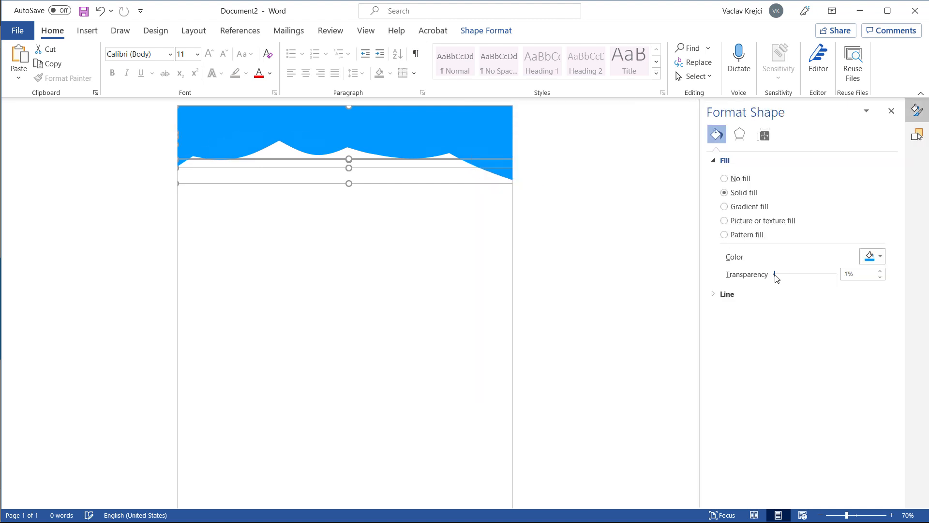
pyautogui.moveTo(775, 274); pyautogui.dragTo(820, 273)
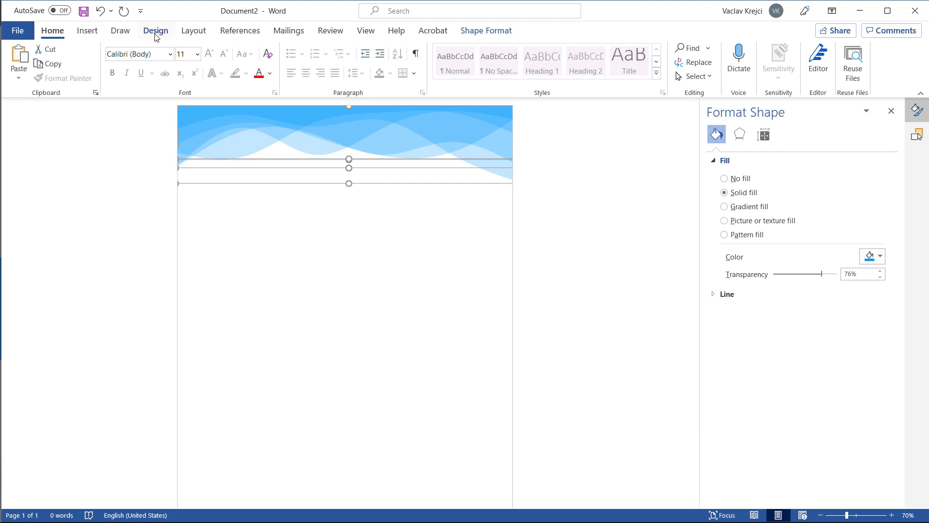
# Step: Switch to the Design tab to browse the theme colour palettes
pyautogui.click(668, 62)
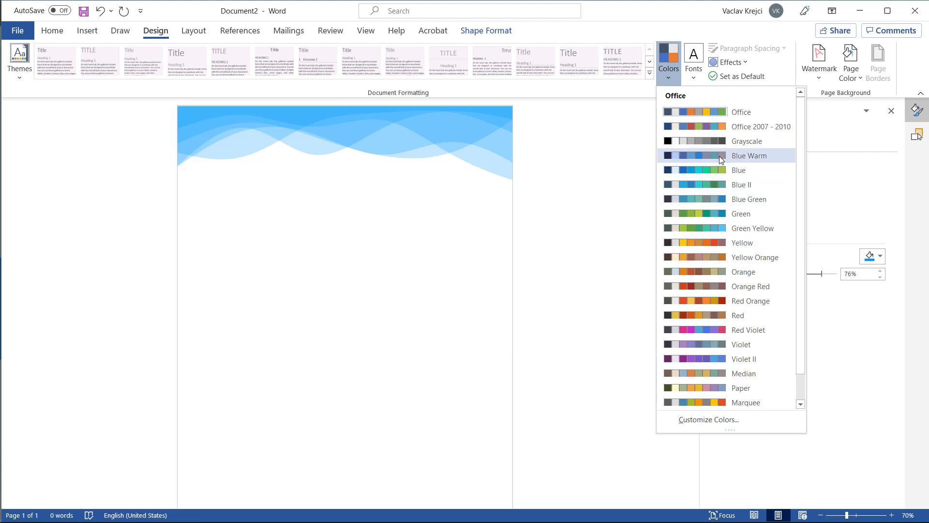
pyautogui.moveTo(740, 214)
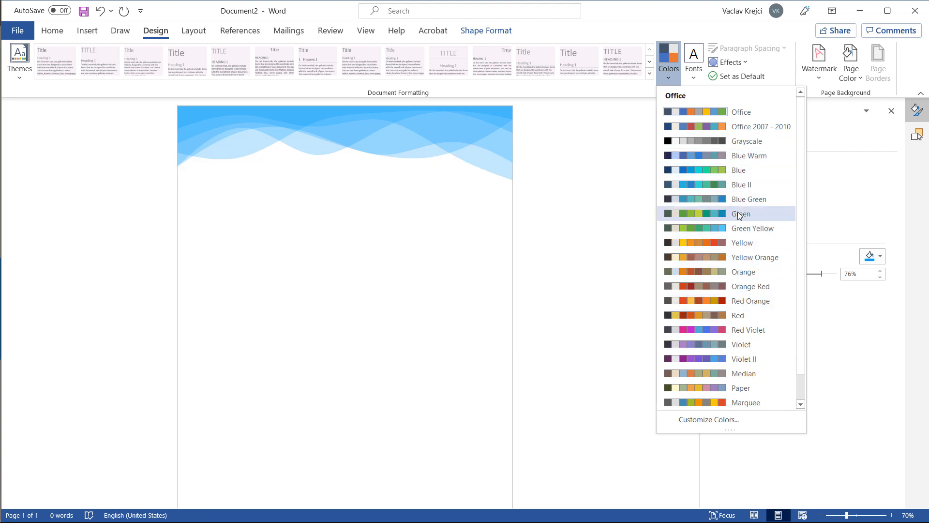
pyautogui.moveTo(725, 156)
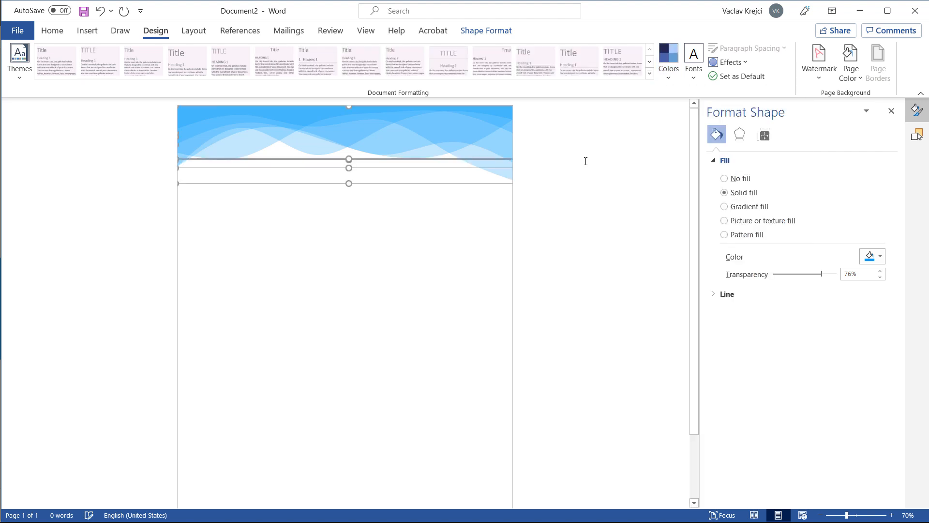
# Step: Zoom in on the page and select the overlapping wave shapes
pyautogui.click(891, 514)
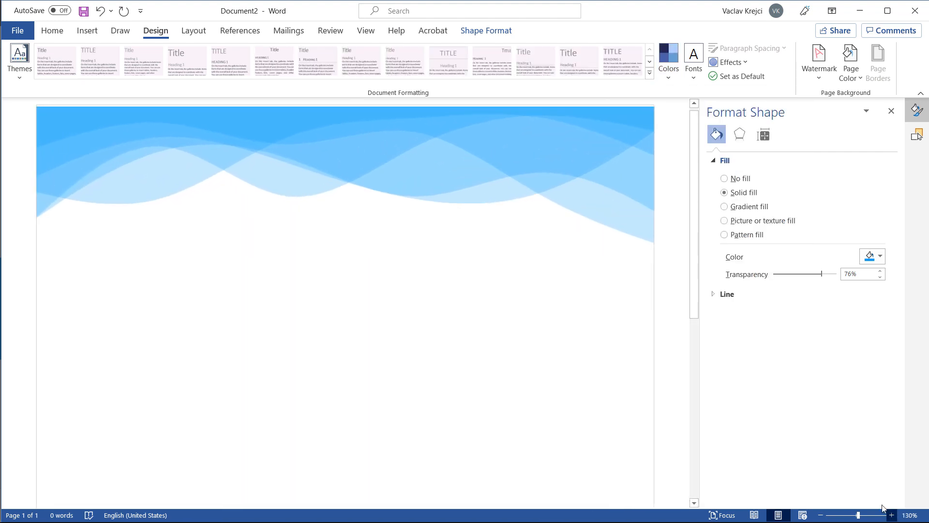
pyautogui.click(274, 158)
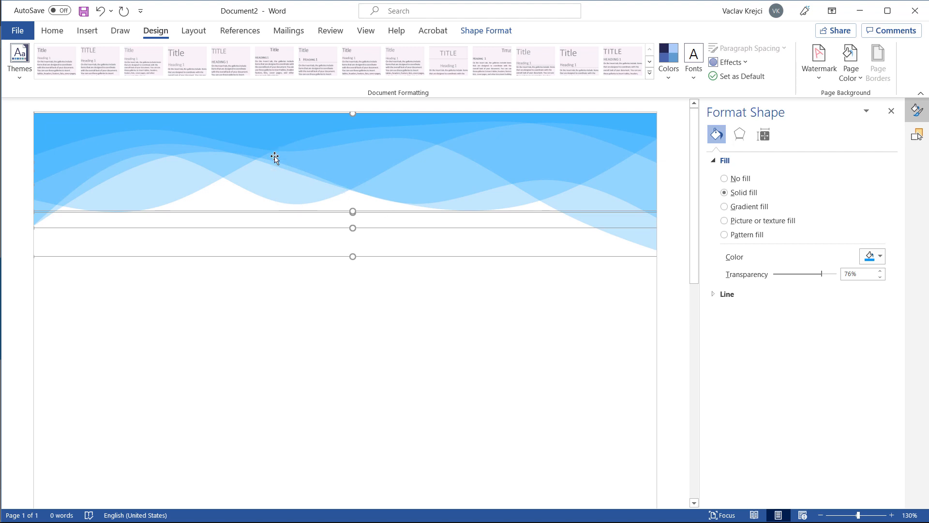
pyautogui.moveTo(143, 126)
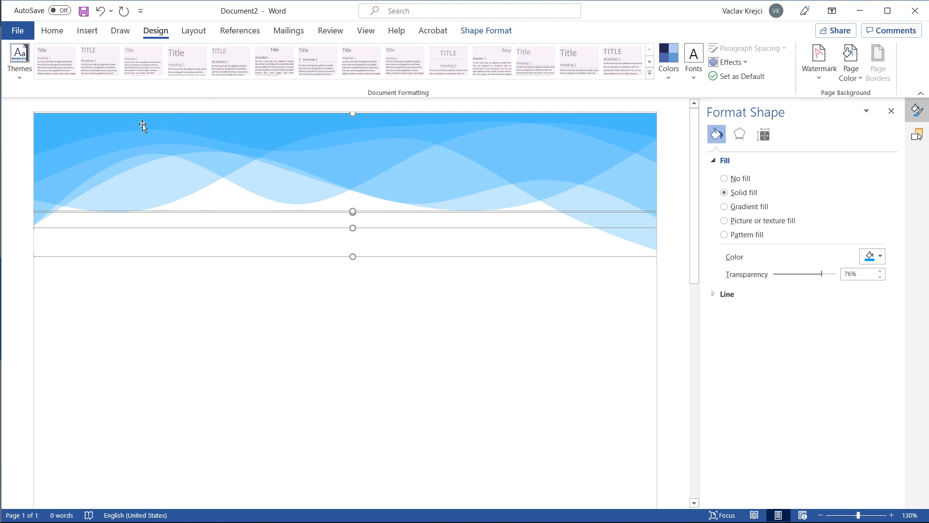
pyautogui.moveTo(167, 121)
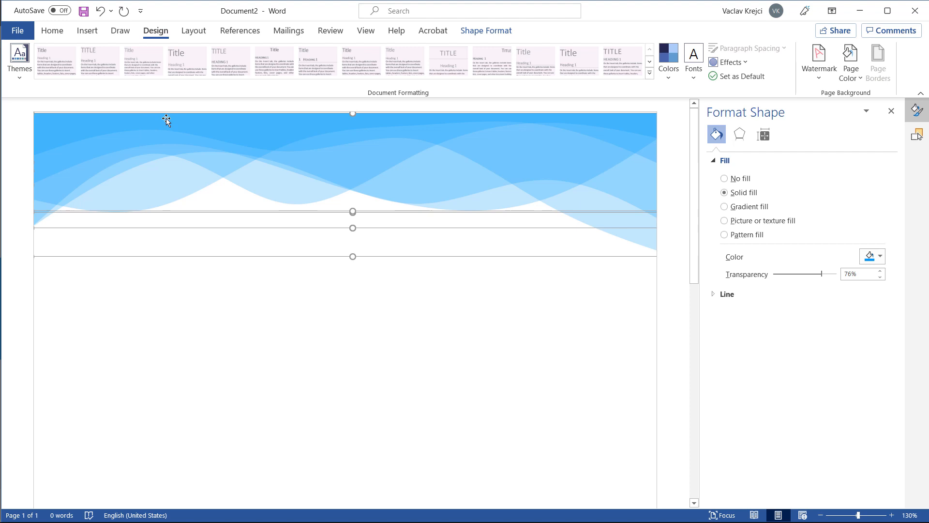
pyautogui.moveTo(76, 224)
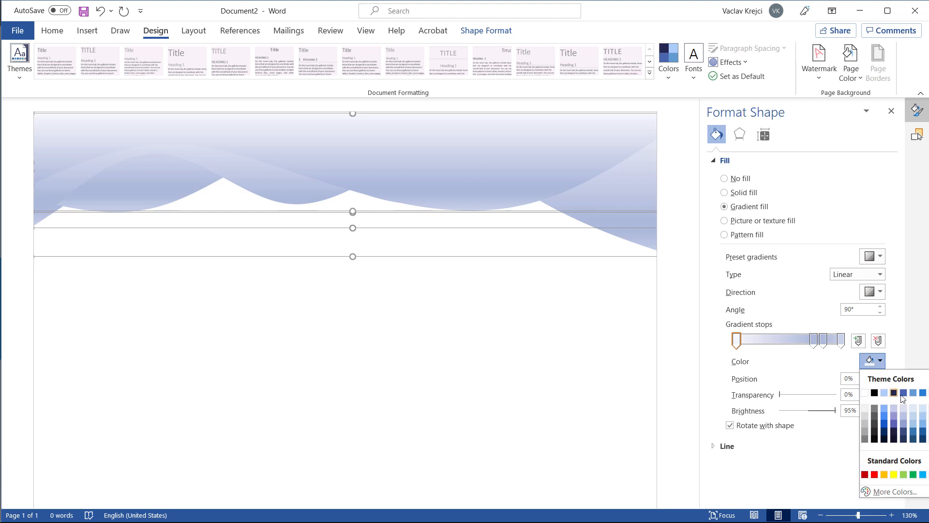
# Step: Colour the gradient stop with a theme blue and set the angle to 270°
pyautogui.click(894, 393)
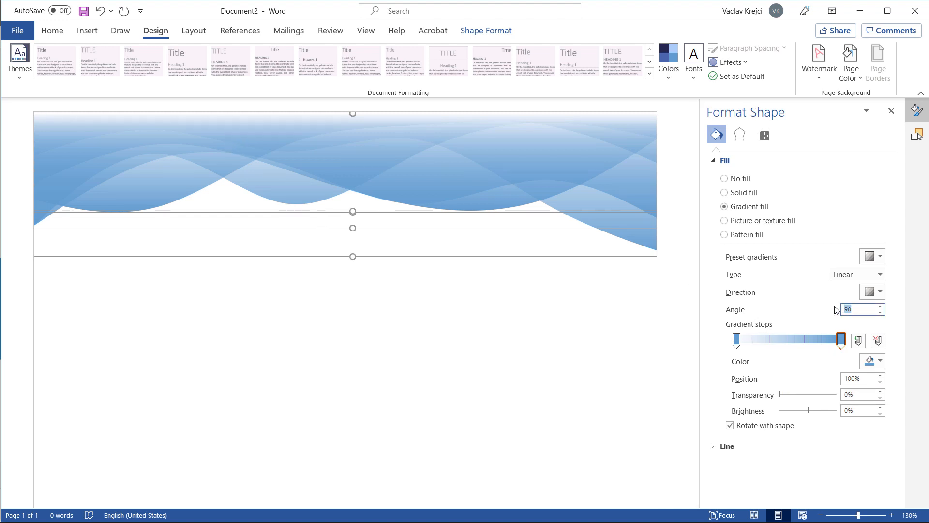
pyautogui.write('270')
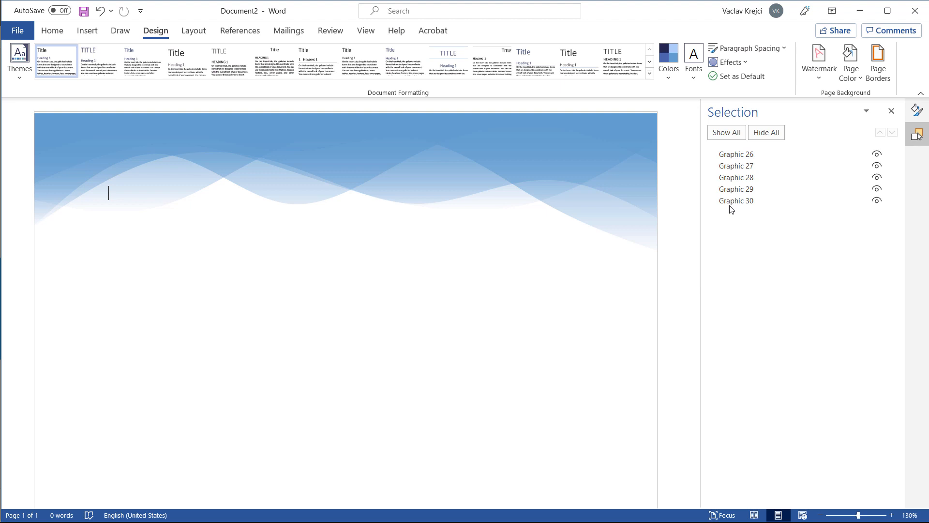
# Step: Select Graphic 28 and inspect its 270° linear gradient stops and colour choices beside the Selection pane
pyautogui.click(736, 200)
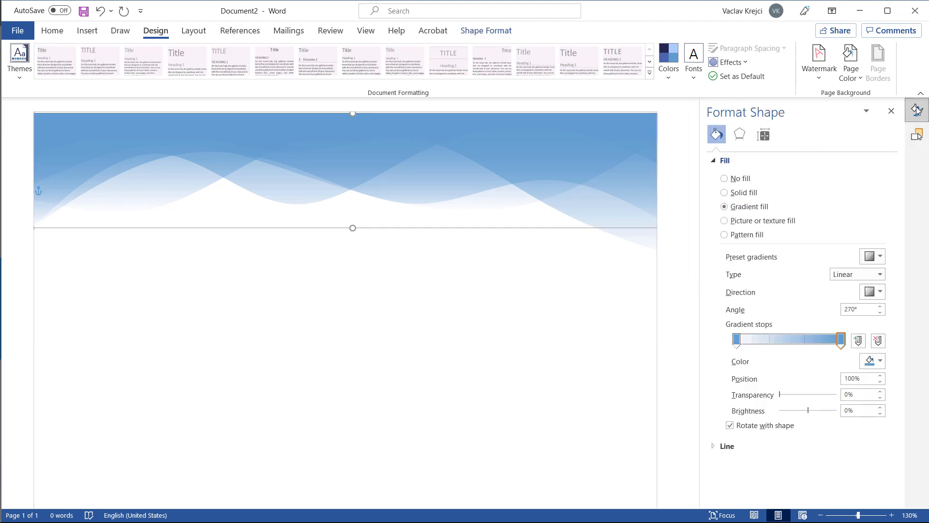
pyautogui.click(880, 360)
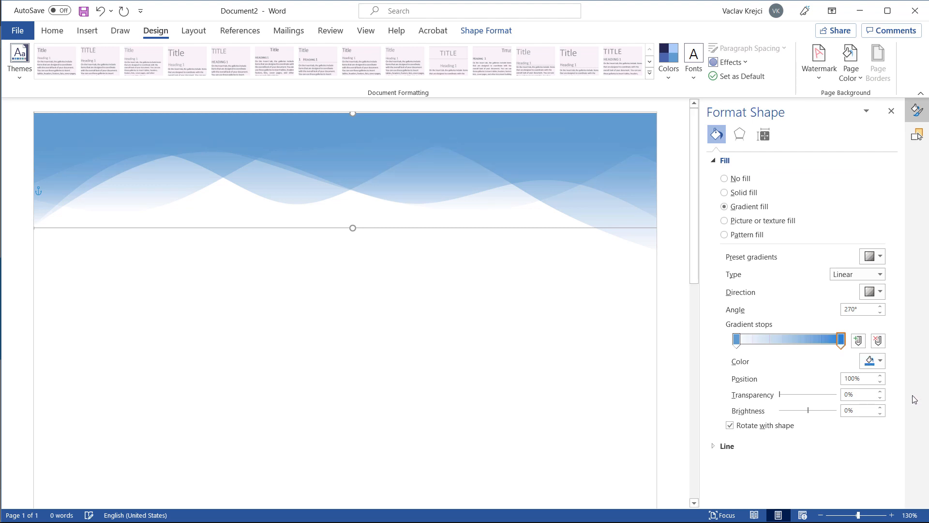
pyautogui.click(736, 340)
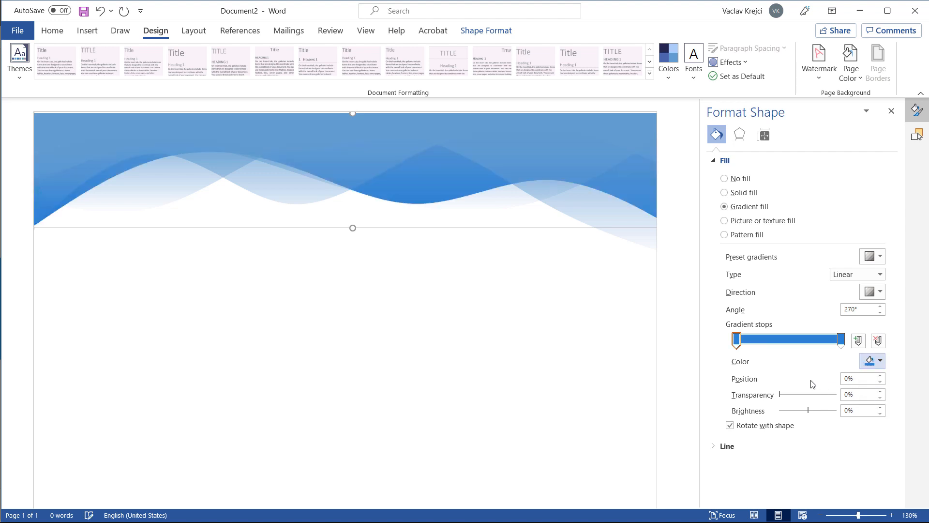
pyautogui.click(836, 339)
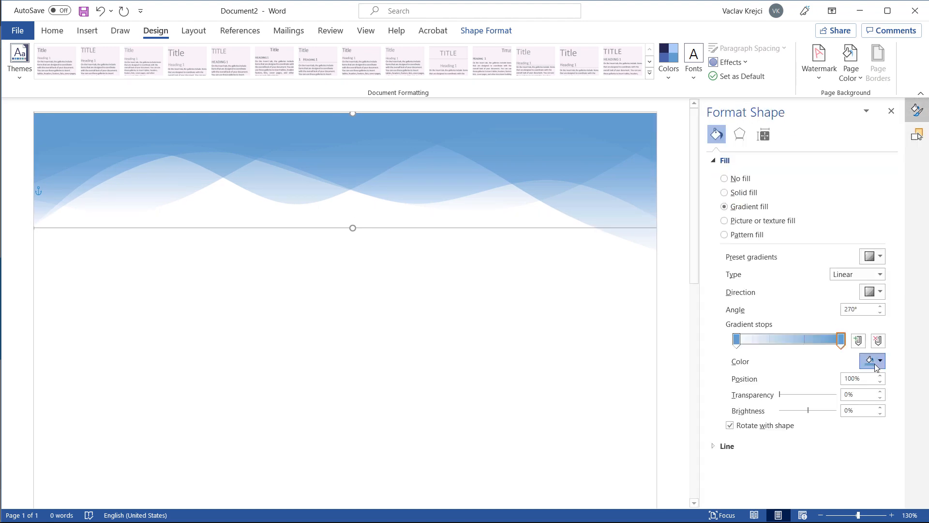
pyautogui.click(879, 360)
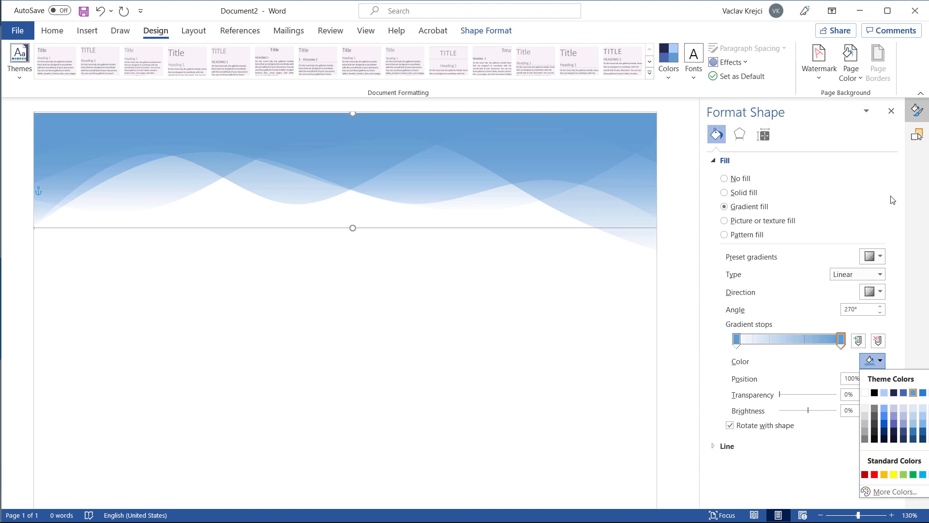
pyautogui.click(879, 360)
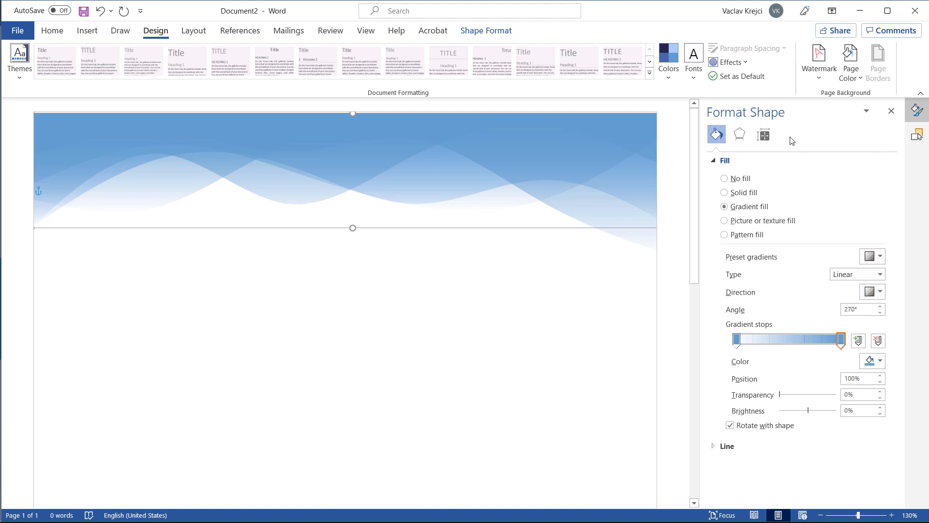
pyautogui.click(866, 111)
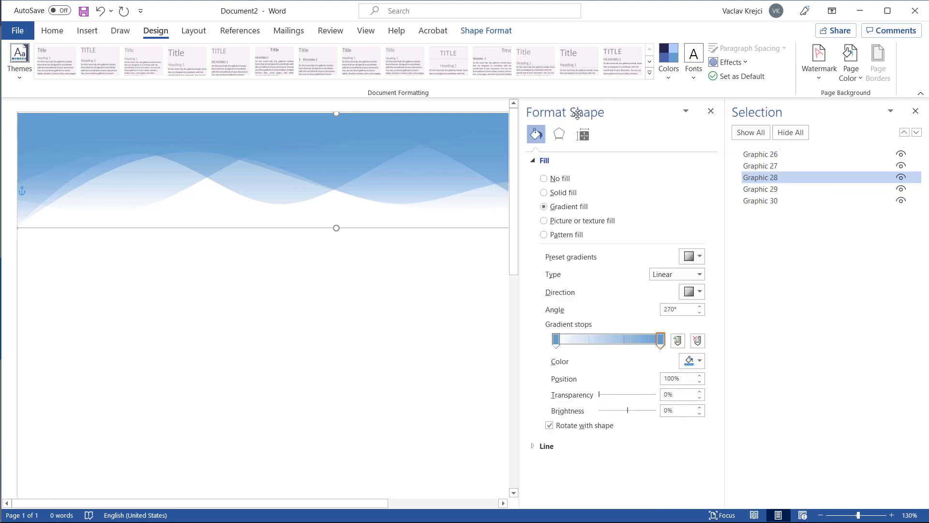
# Step: Make Graphic 28's gradient stop dark navy and fade its transparency
pyautogui.click(698, 360)
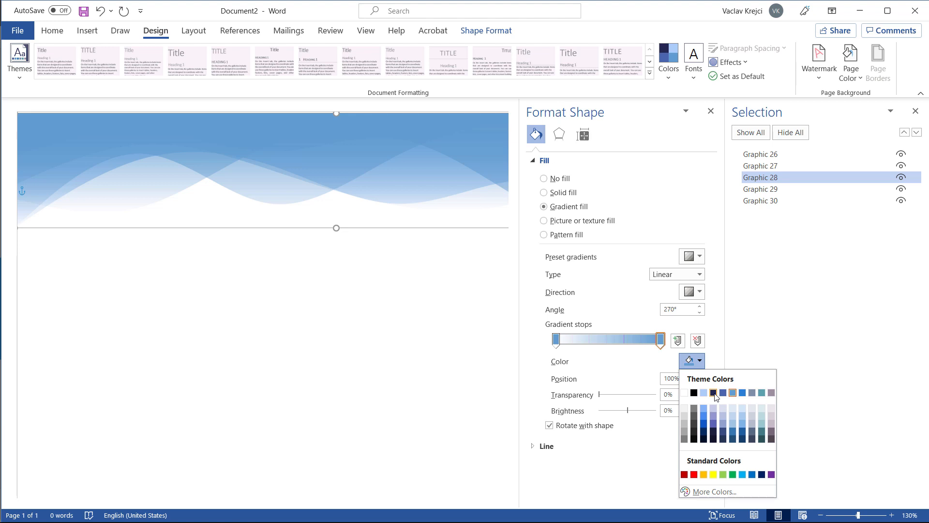
pyautogui.click(713, 393)
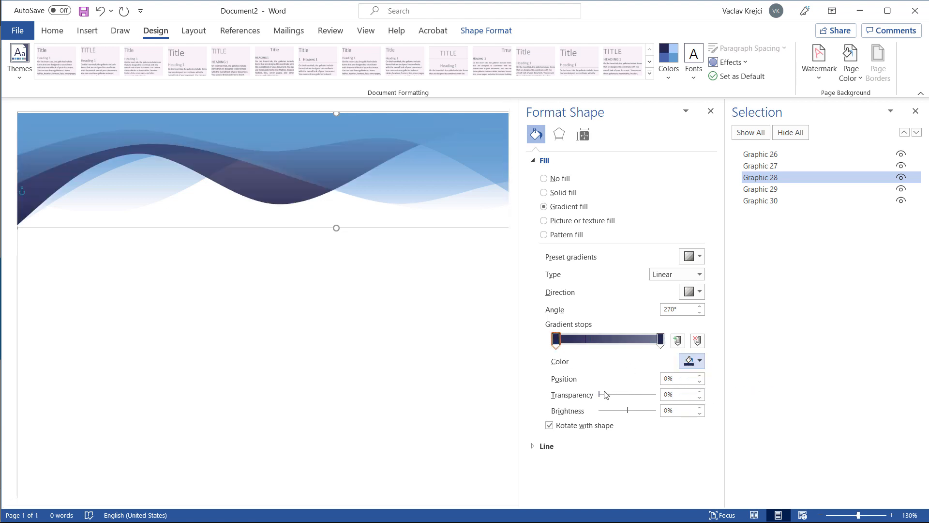
pyautogui.moveTo(605, 395); pyautogui.dragTo(651, 394)
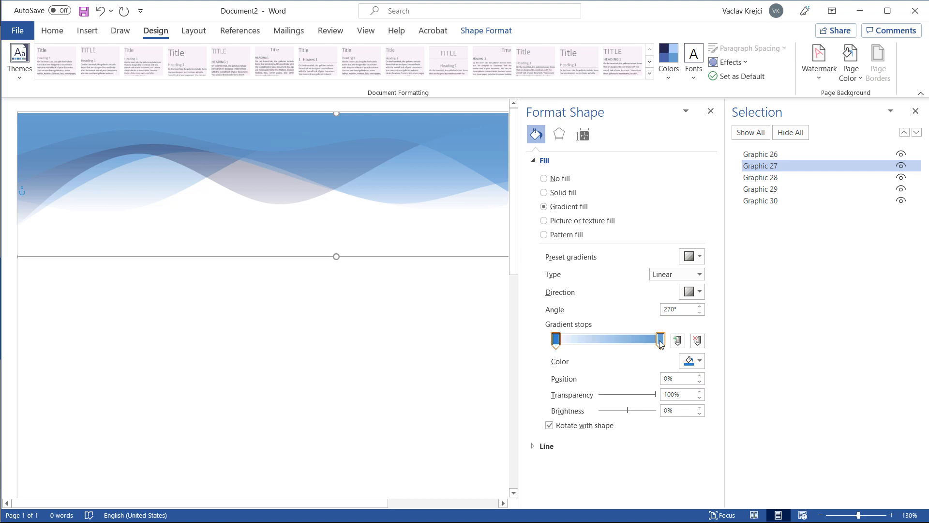
# Step: Give Graphic 26 a darker blue end stop at about 69% transparency and recolour its start stop
pyautogui.click(660, 341)
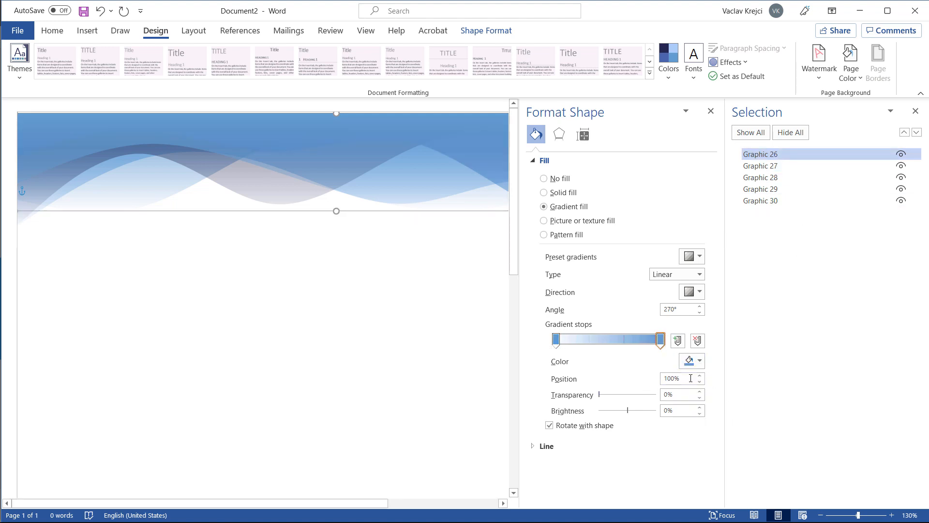
pyautogui.click(688, 360)
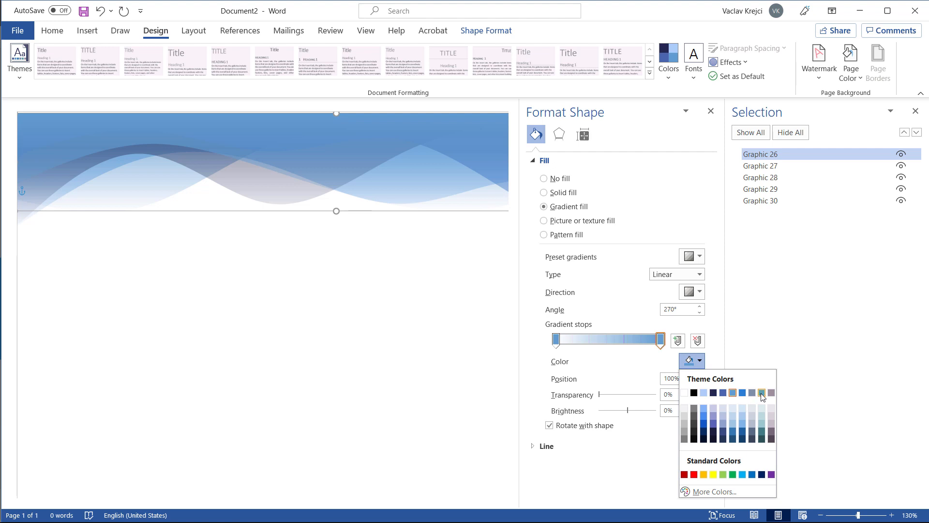
pyautogui.click(762, 392)
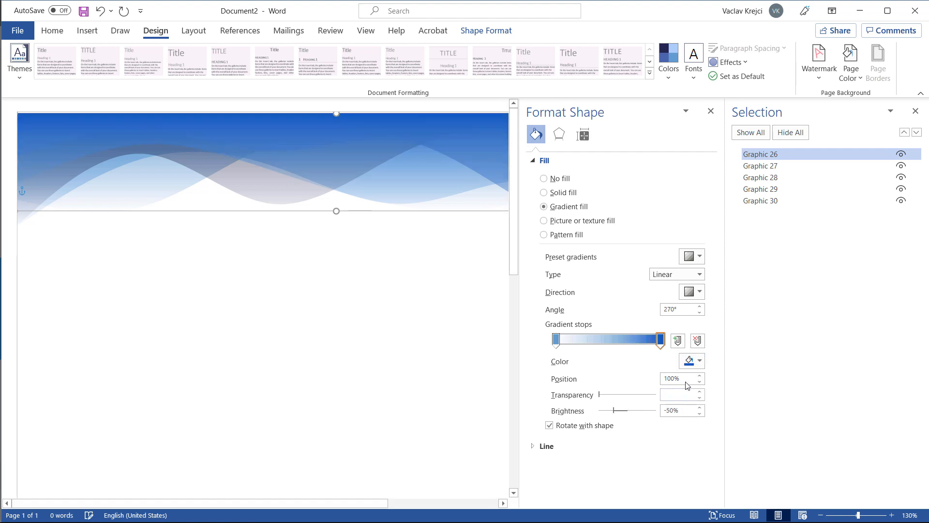
pyautogui.moveTo(600, 394); pyautogui.dragTo(639, 394)
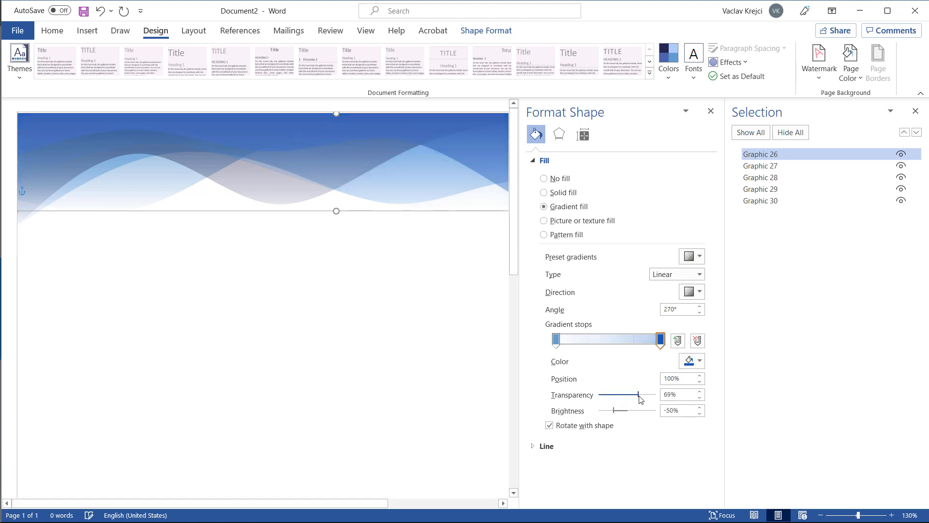
pyautogui.click(698, 360)
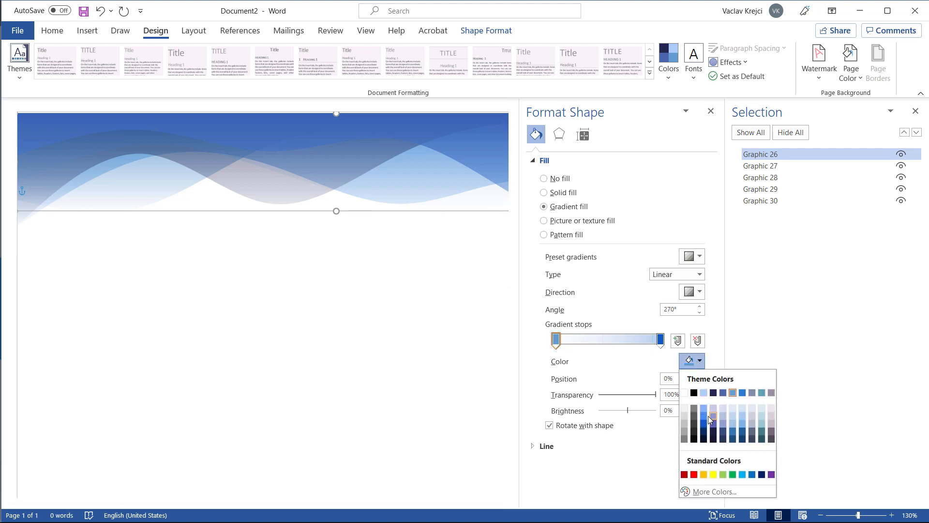
pyautogui.click(712, 420)
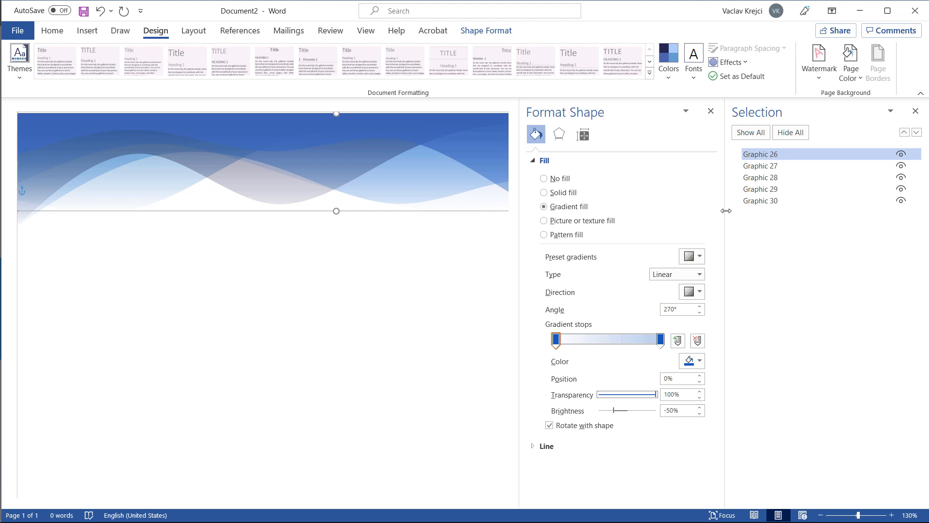
# Step: Brighten another wave's start colour and darken its end colour, then close Format Shape
pyautogui.click(698, 360)
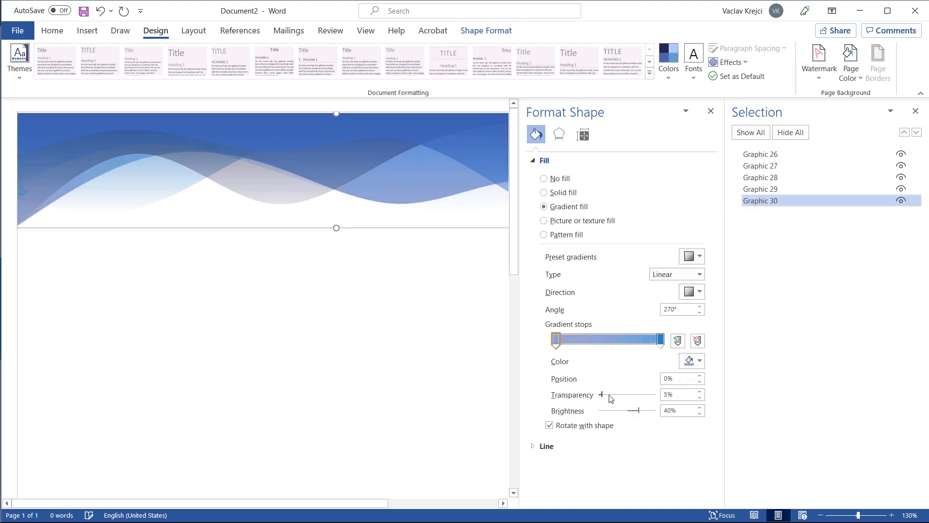
pyautogui.click(760, 177)
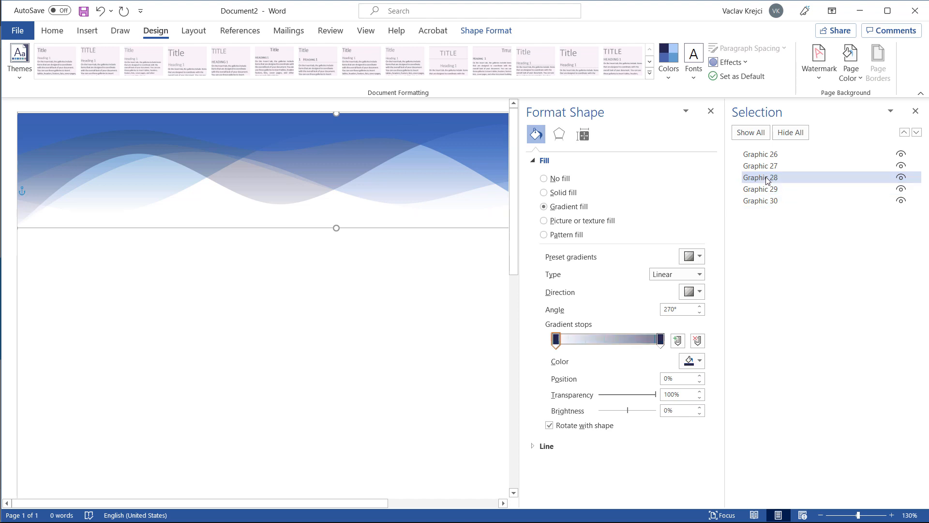
pyautogui.click(699, 360)
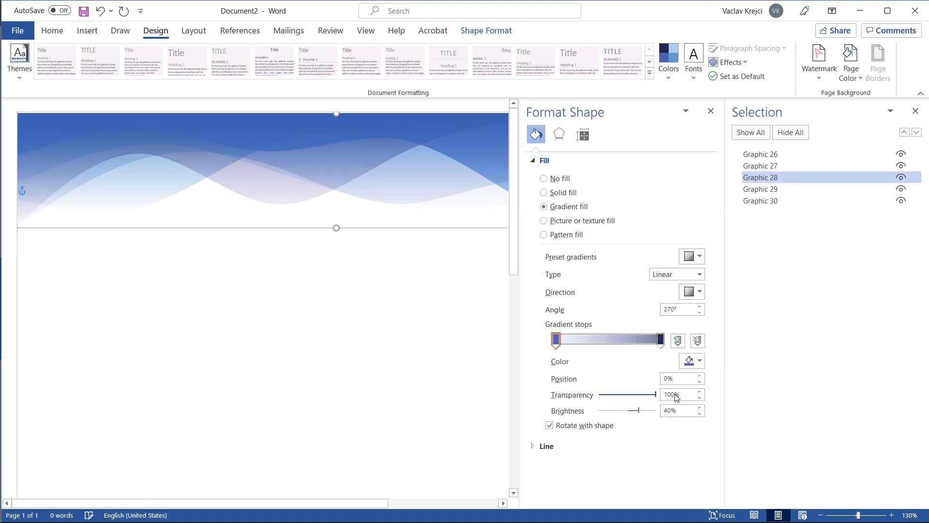
pyautogui.click(660, 340)
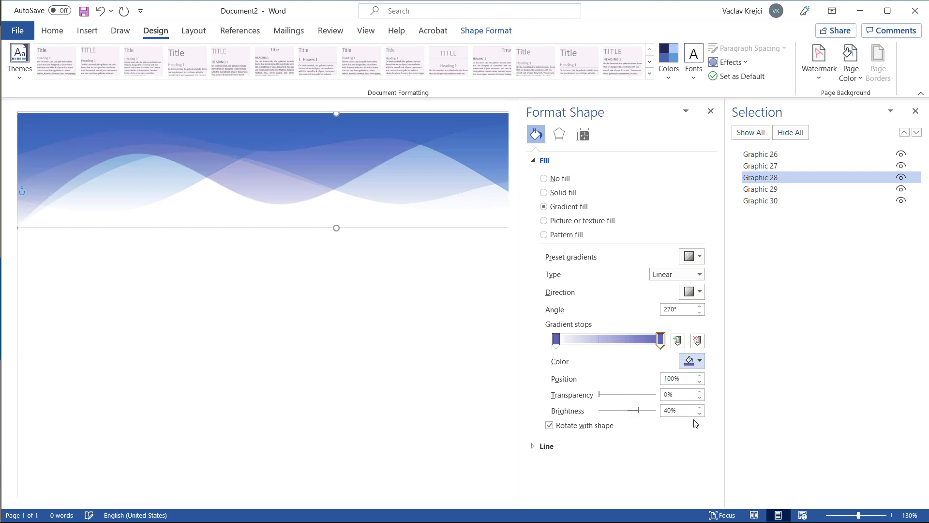
pyautogui.moveTo(599, 394); pyautogui.dragTo(628, 394)
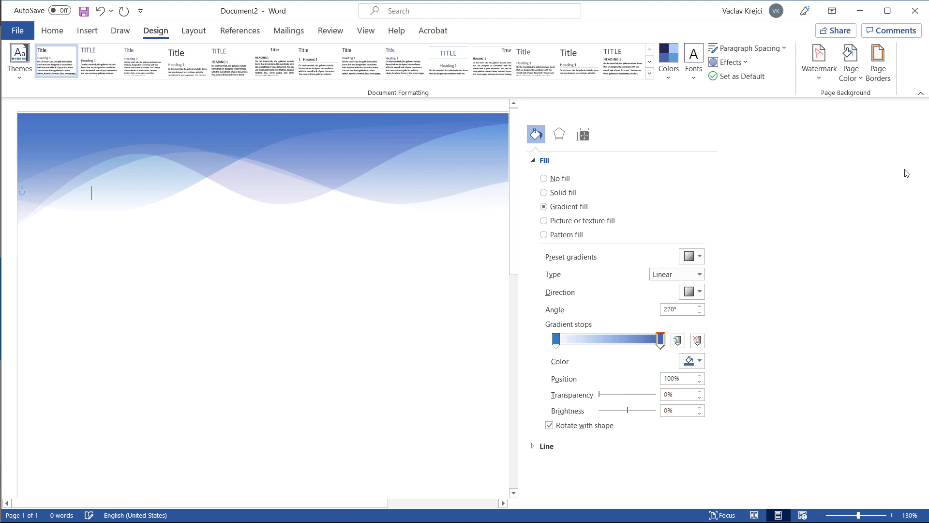
pyautogui.click(916, 111)
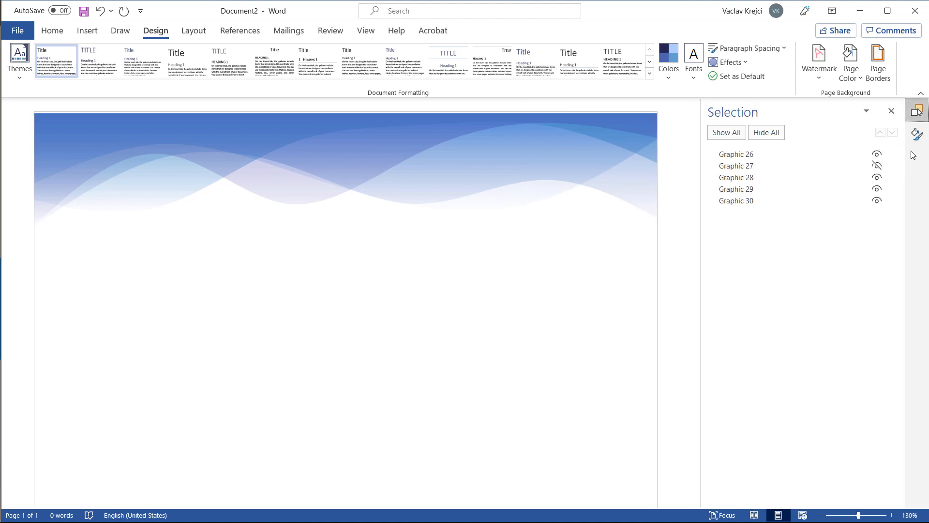
# Step: Unhide Graphic 27, make a wave's end stop about 41% transparent, and type filler text 'Sdf sdf sdf sd f dsf'
pyautogui.click(736, 166)
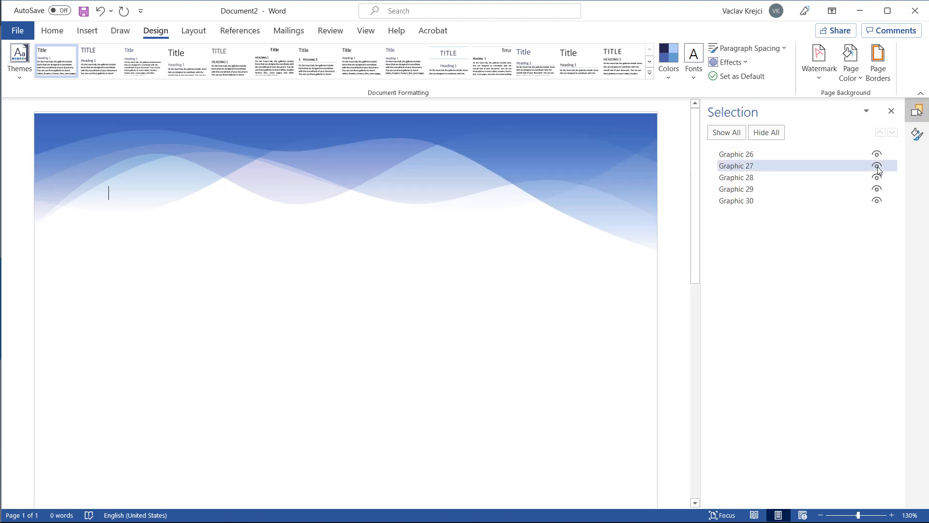
pyautogui.click(736, 165)
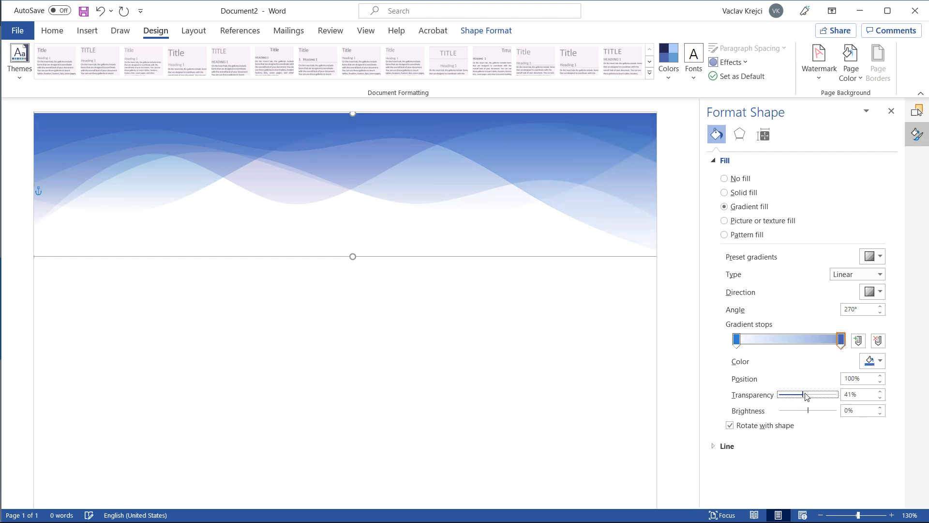
pyautogui.moveTo(803, 395); pyautogui.dragTo(810, 395)
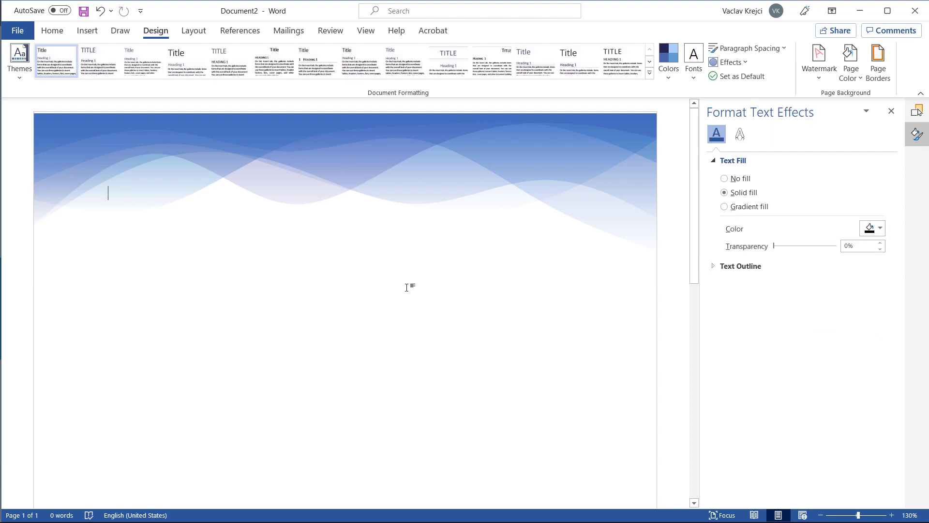
pyautogui.moveTo(478, 247)
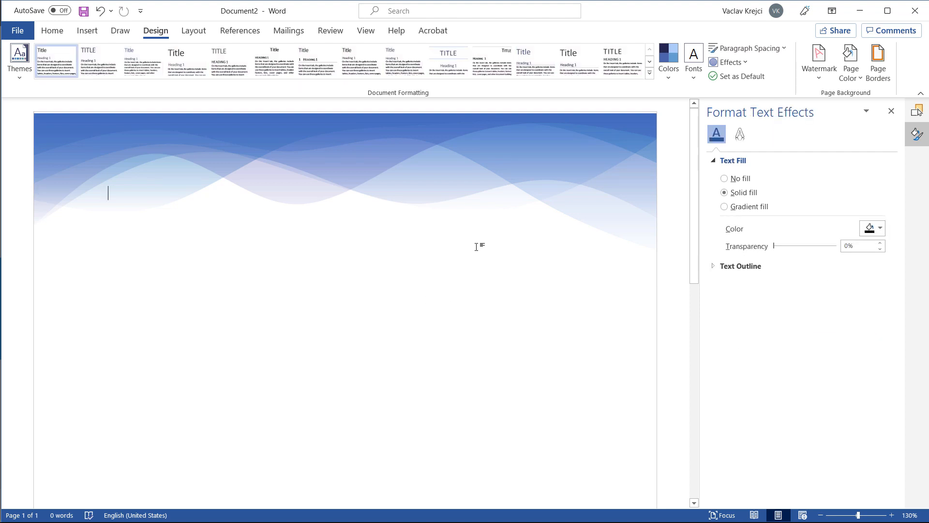
pyautogui.write('Sdf sdf sdf sd f')
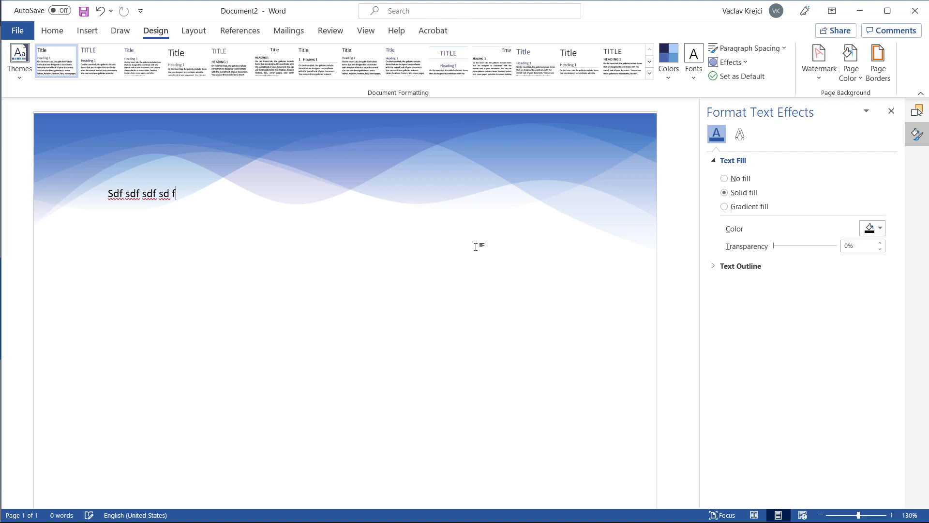
pyautogui.write('dsf')
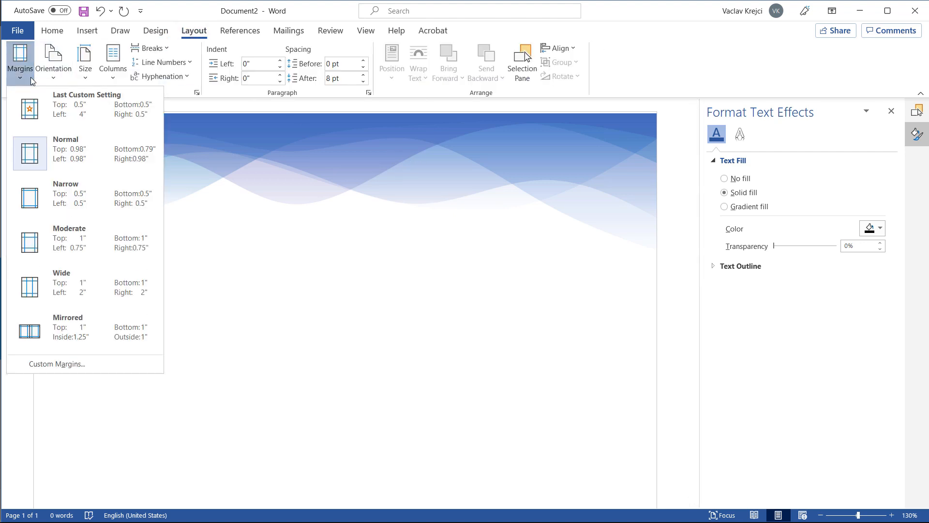
# Step: Enlarge the top margin through Custom Margins and select the wave shapes
pyautogui.click(56, 363)
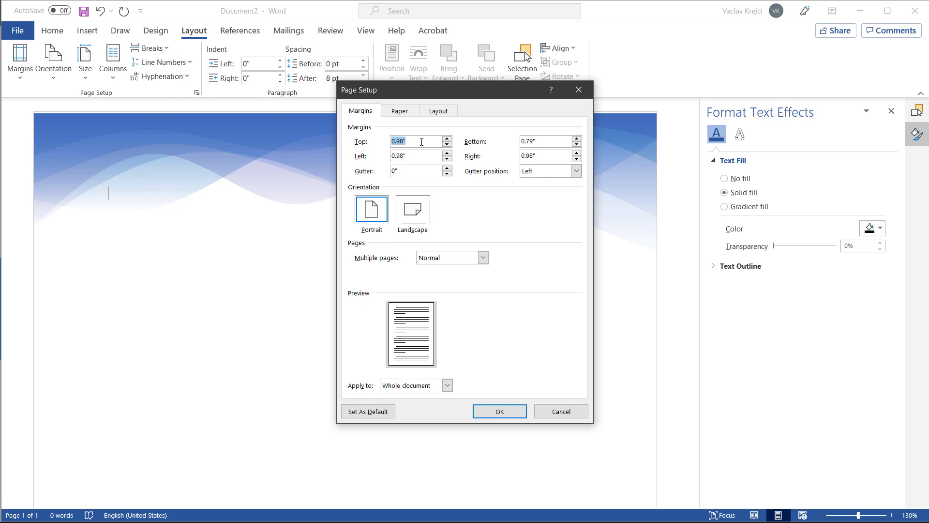
pyautogui.click(499, 411)
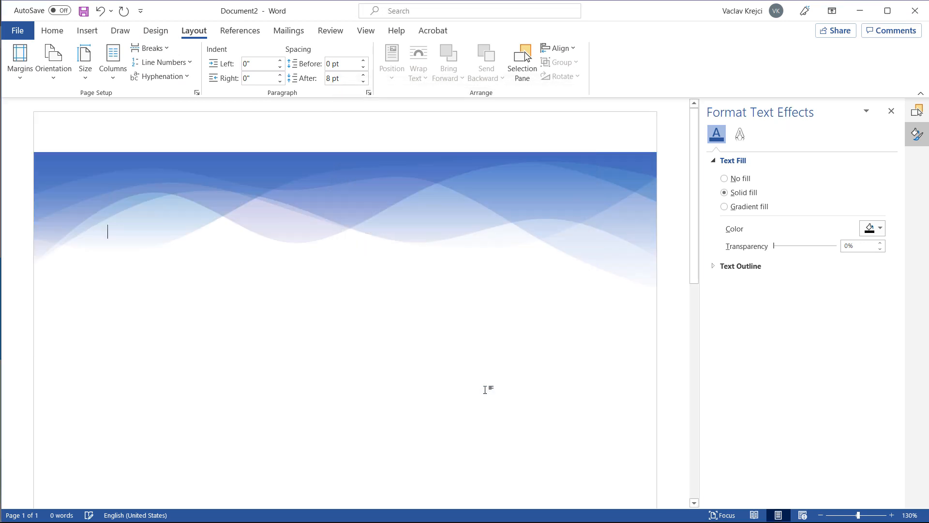
pyautogui.moveTo(219, 185)
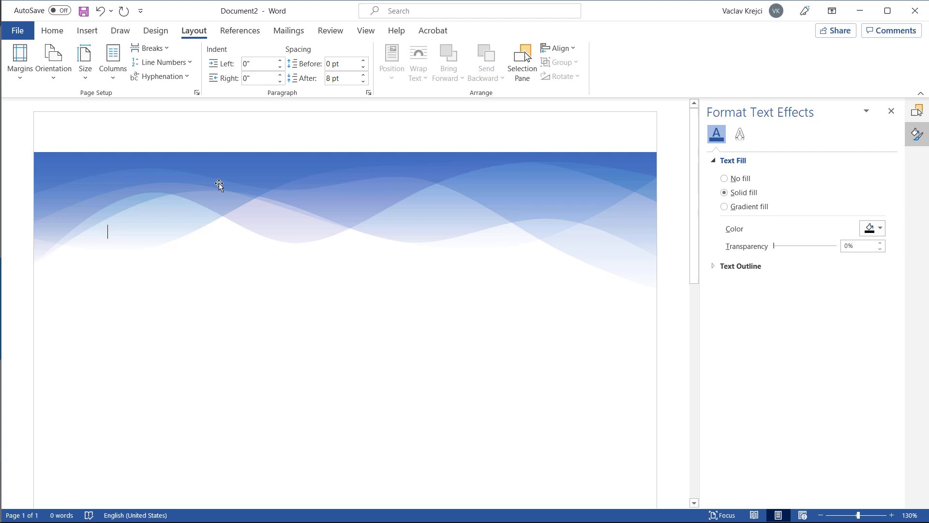
pyautogui.click(520, 59)
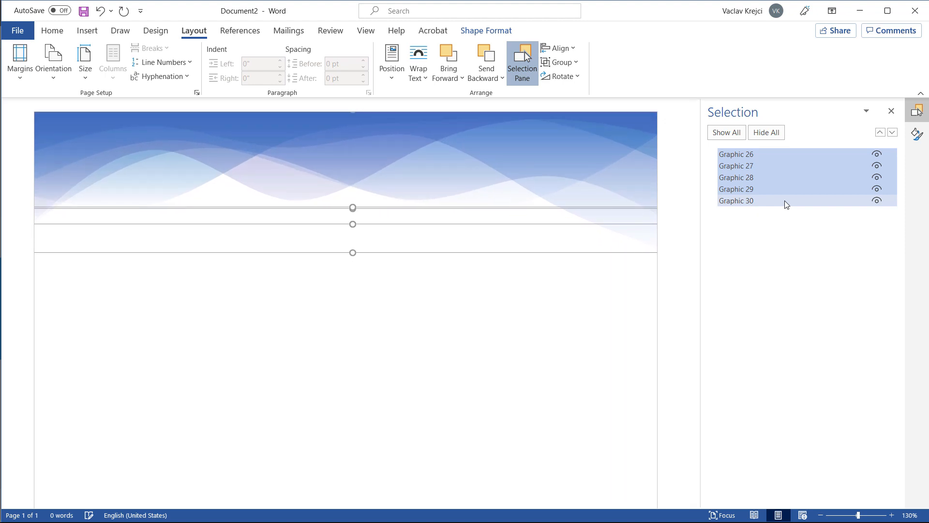
# Step: Group the five selected wave graphics into one group, then type 'd' in the page body
pyautogui.click(736, 200)
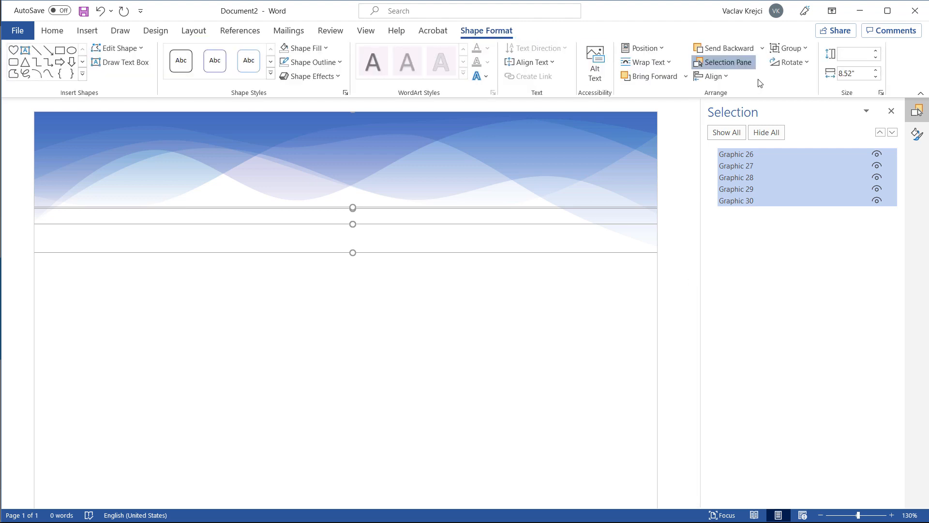
pyautogui.click(790, 48)
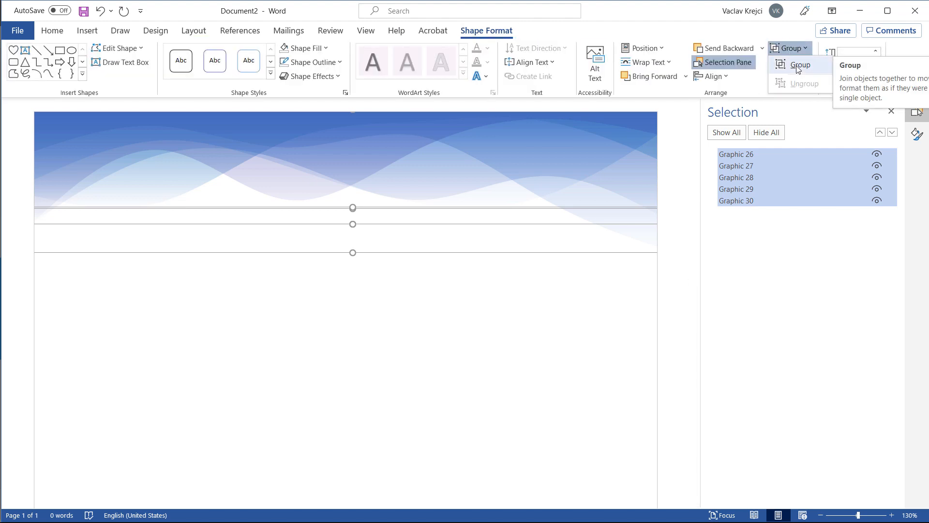
pyautogui.click(800, 65)
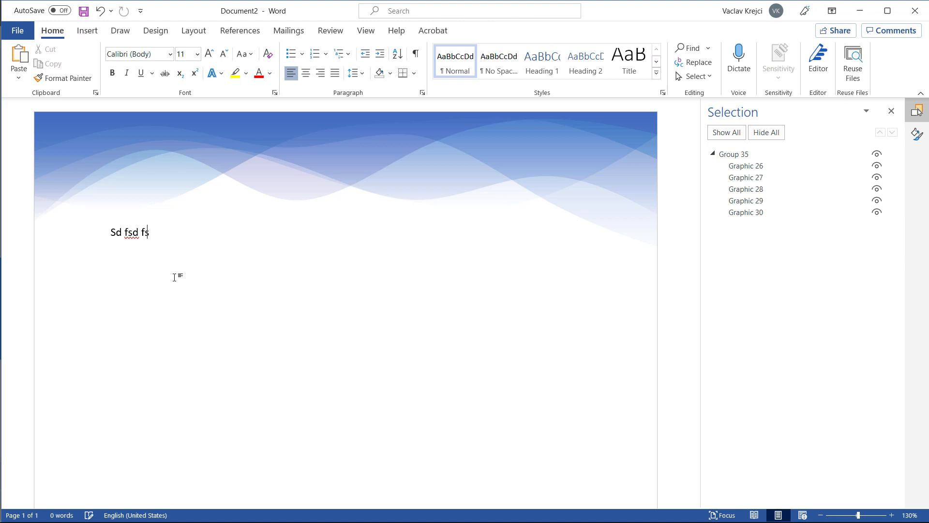
pyautogui.write('d')
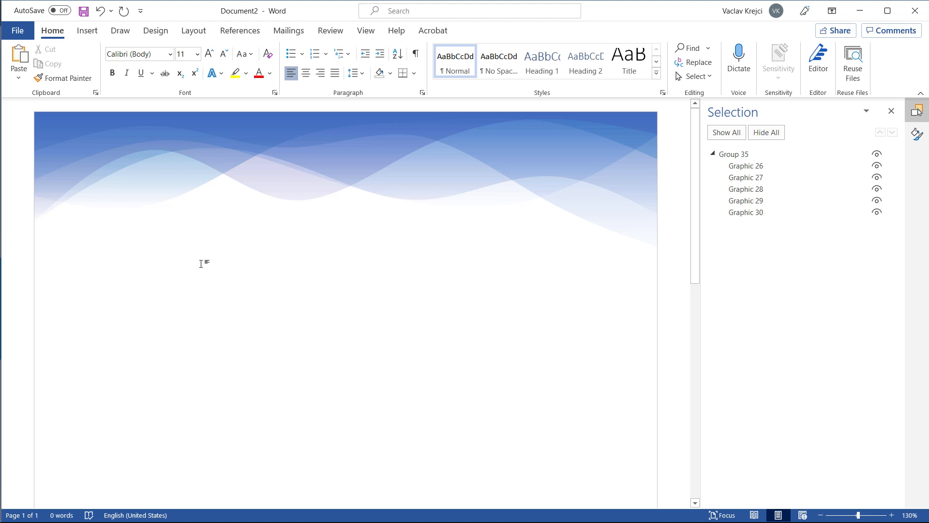
pyautogui.click(107, 302)
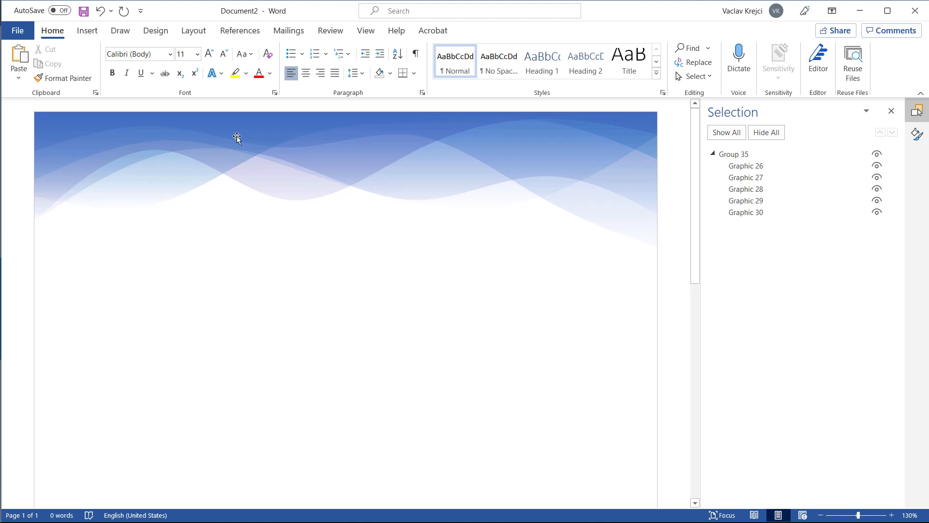
pyautogui.moveTo(233, 126)
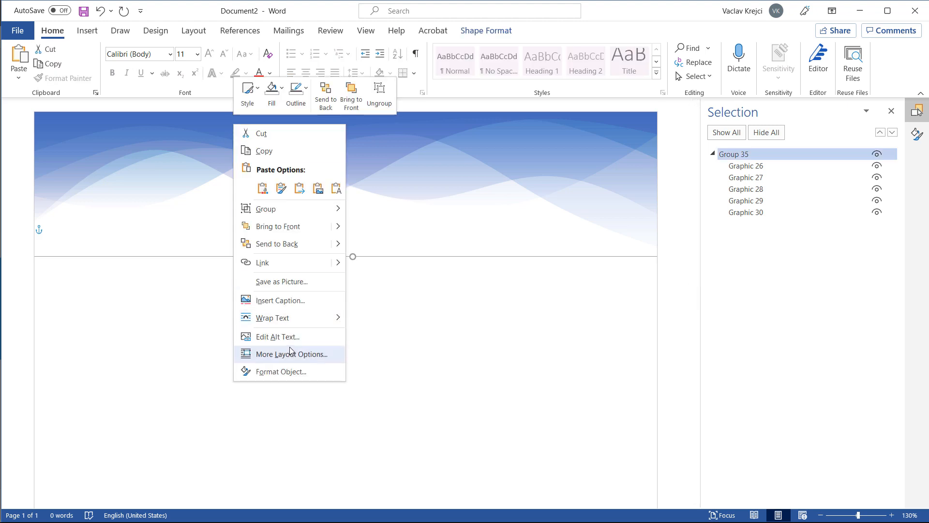
# Step: Place the caret in the page body and select the grouped wave graphic Group 35
pyautogui.click(290, 354)
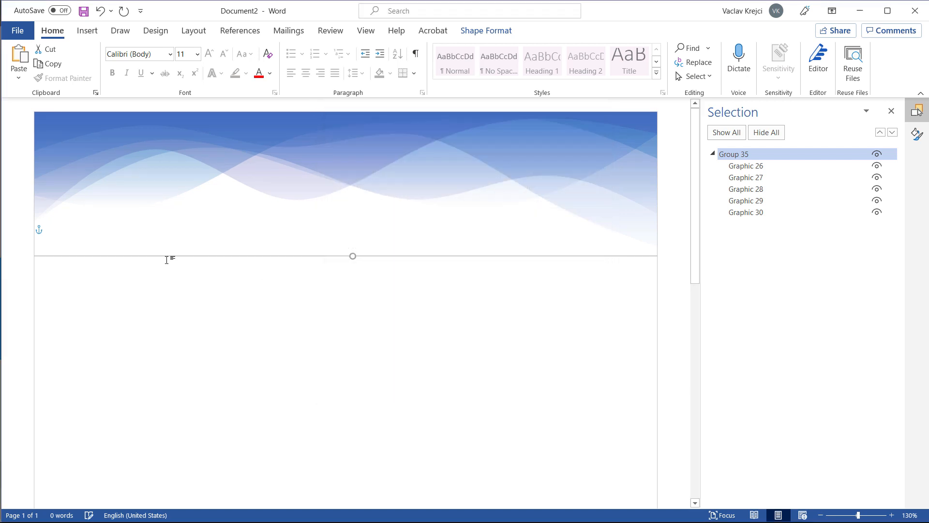
pyautogui.click(108, 232)
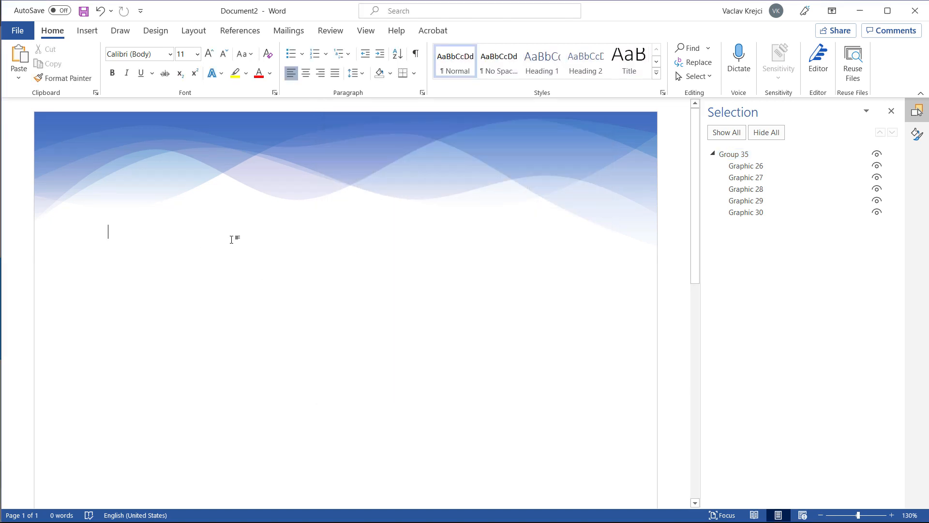
pyautogui.click(733, 153)
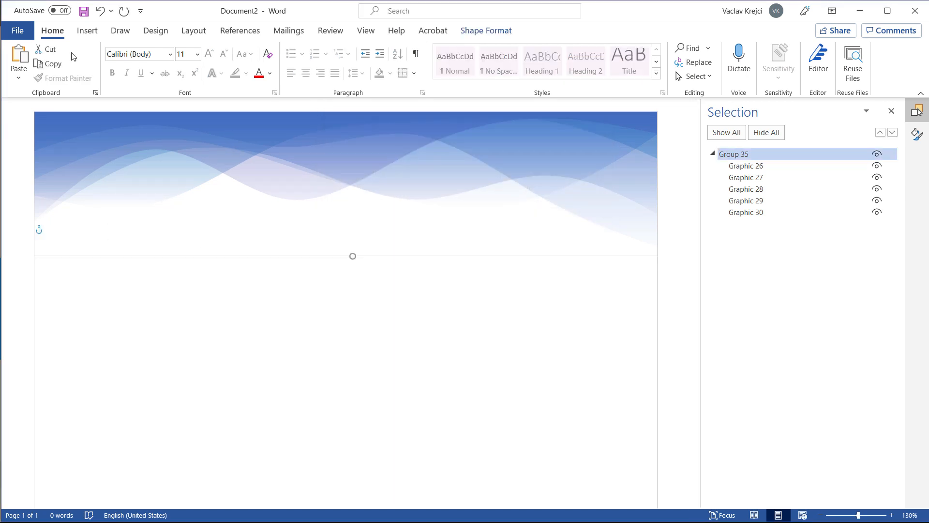
pyautogui.moveTo(48, 49)
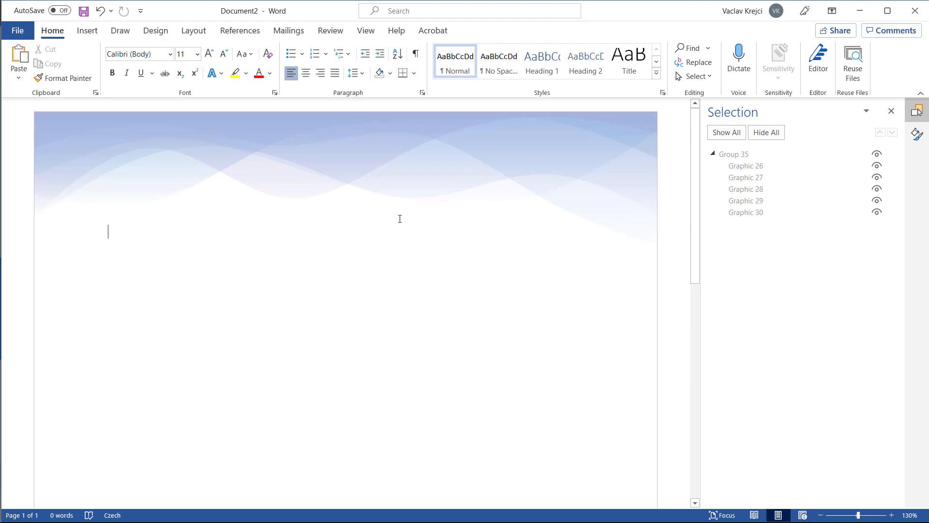
# Step: Preview the page in File > Print, return to the document, and undo the last change
pyautogui.click(17, 30)
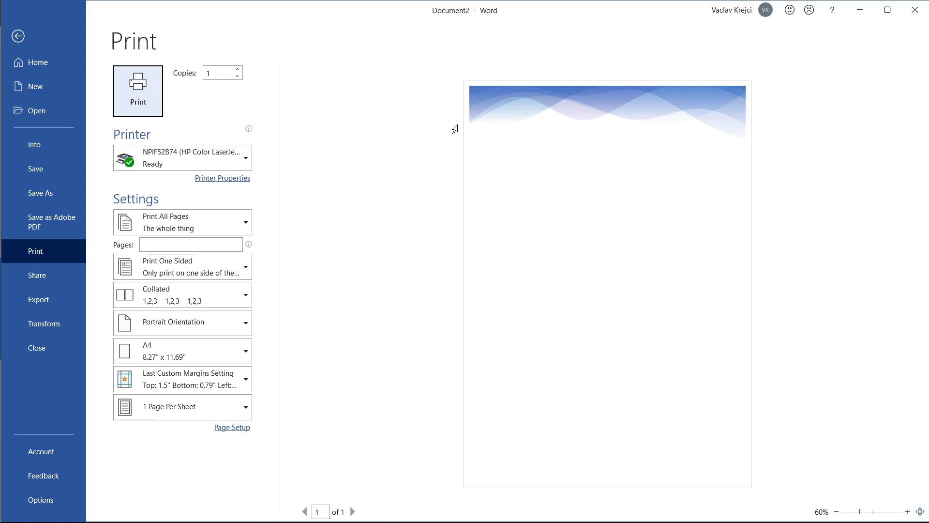
pyautogui.click(18, 36)
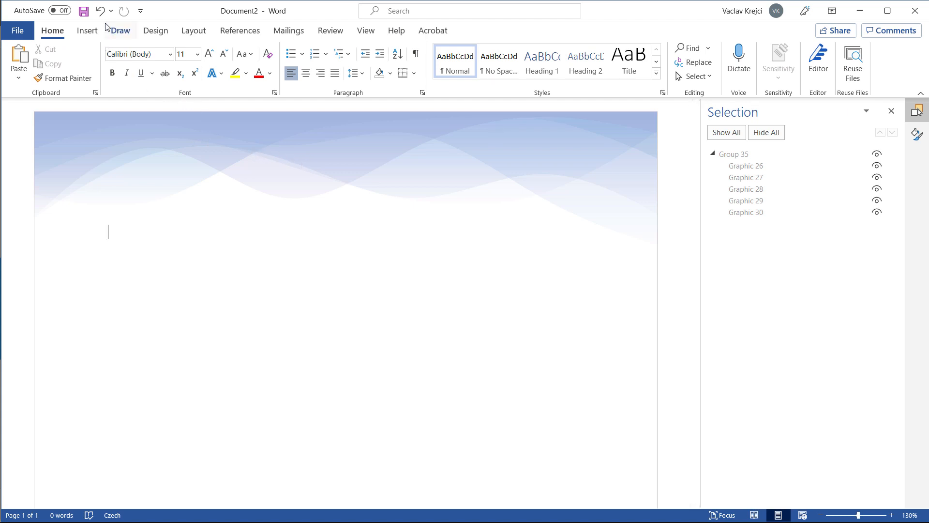
pyautogui.click(733, 154)
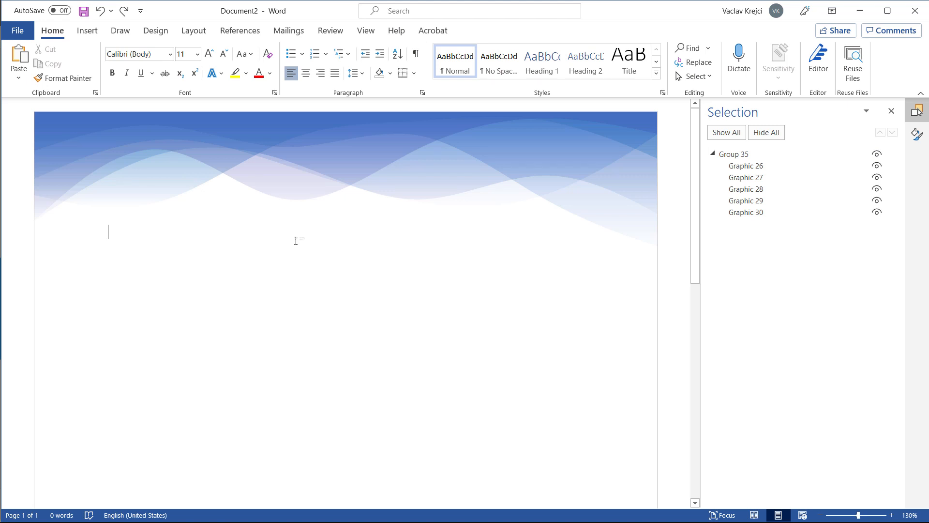
pyautogui.moveTo(343, 245)
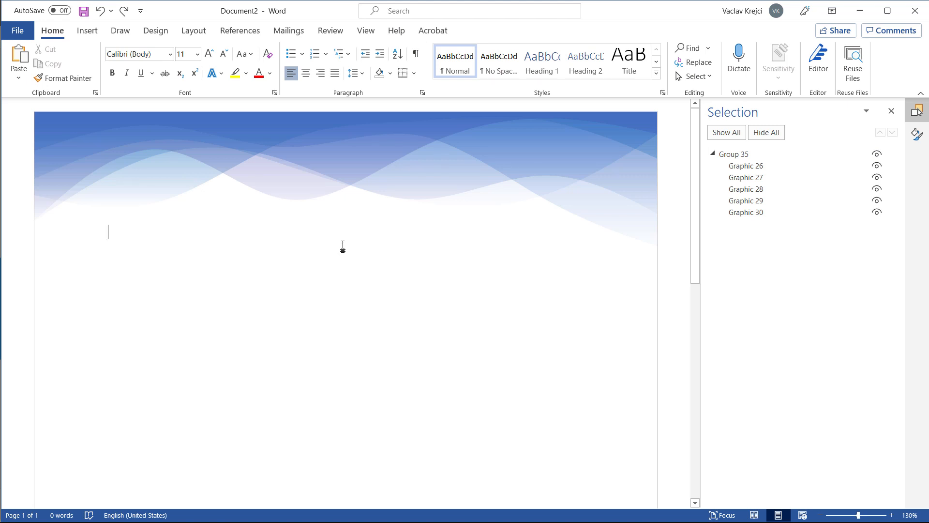
pyautogui.moveTo(362, 243)
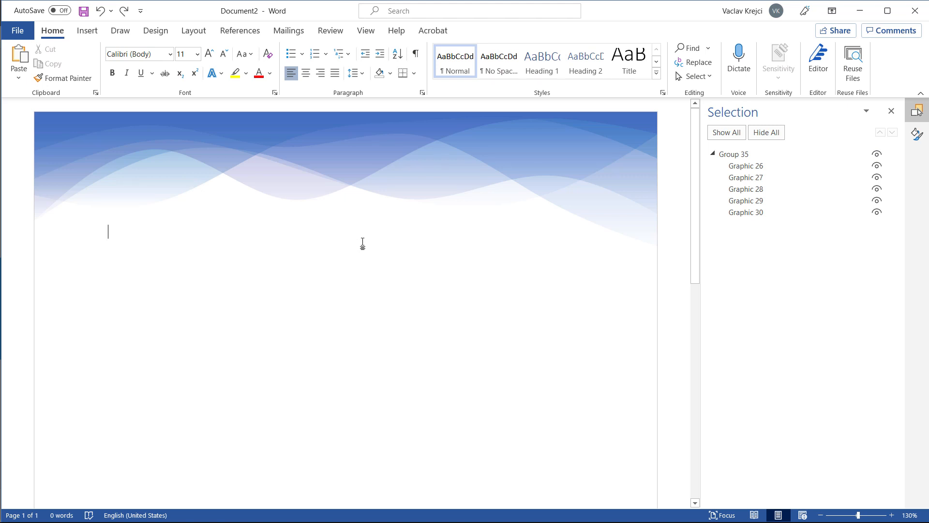